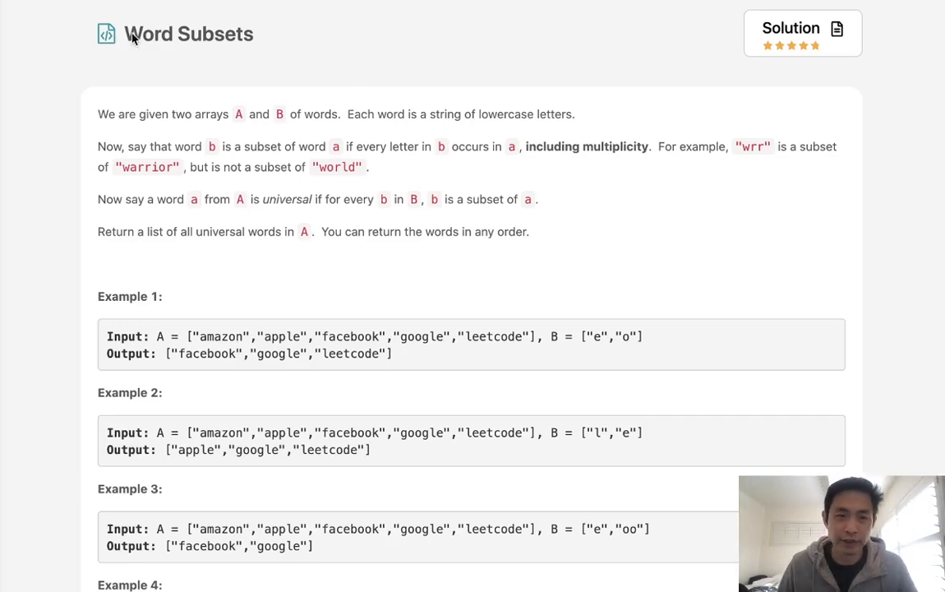
mouse_move(234, 50)
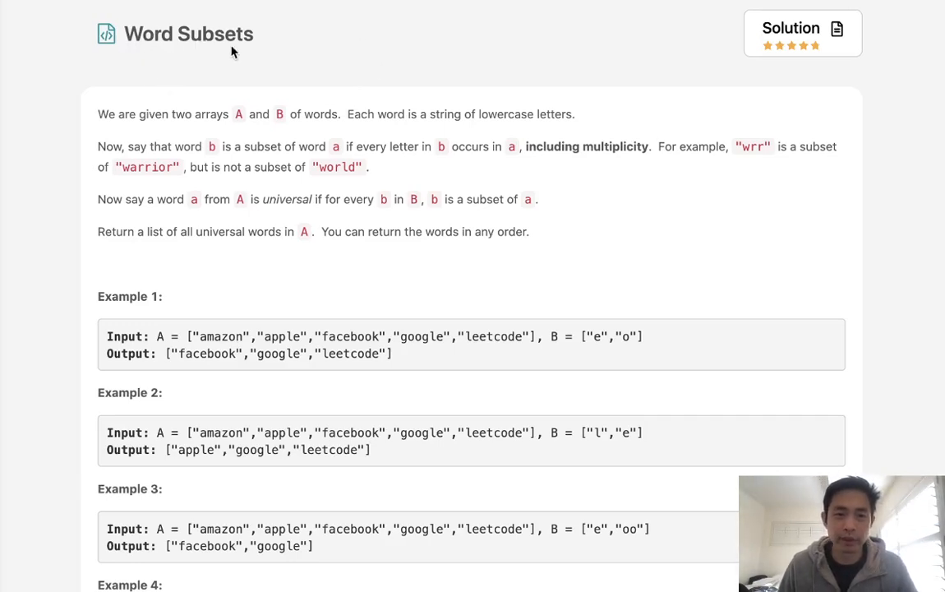
mouse_move(253, 146)
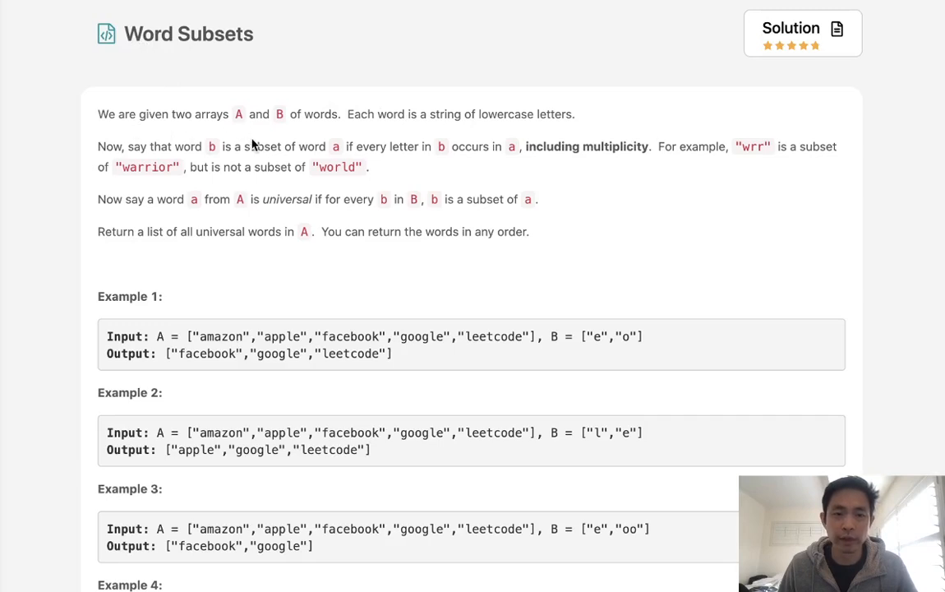
mouse_move(444, 129)
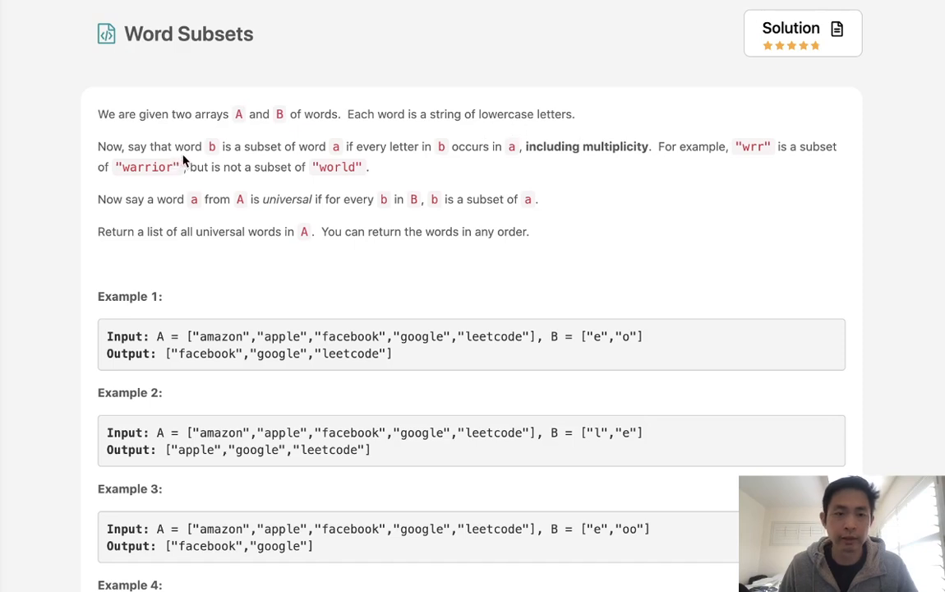
mouse_move(309, 163)
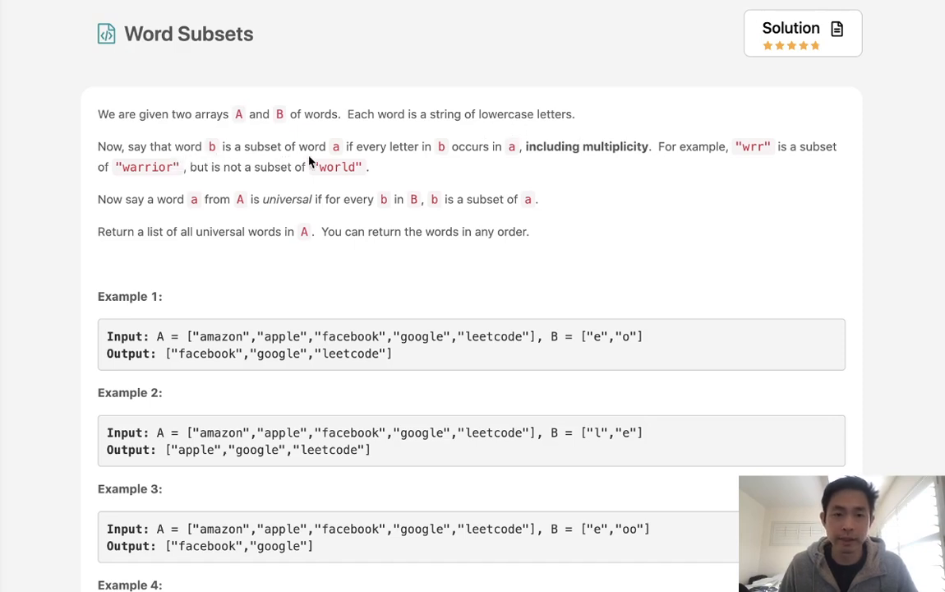
mouse_move(457, 163)
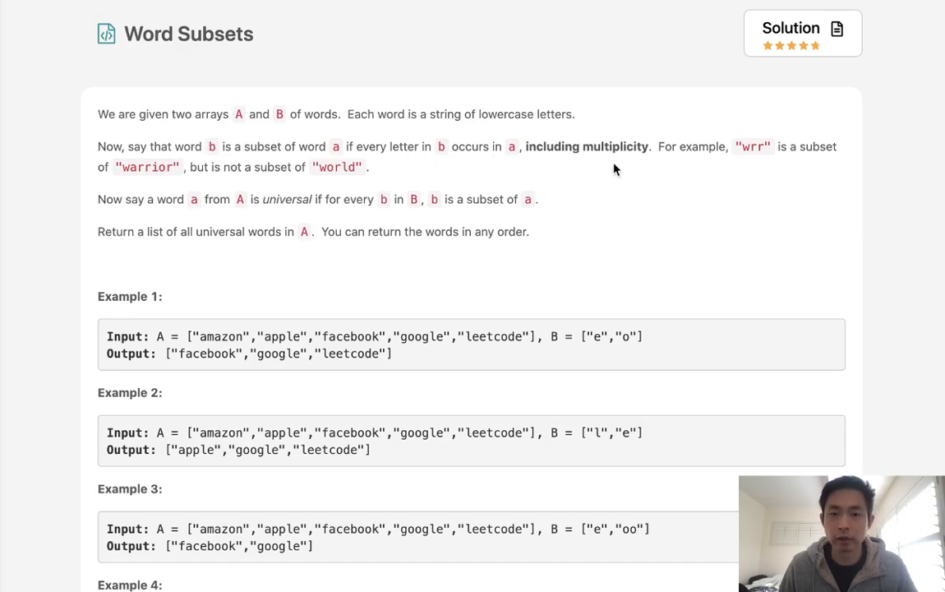
mouse_move(753, 158)
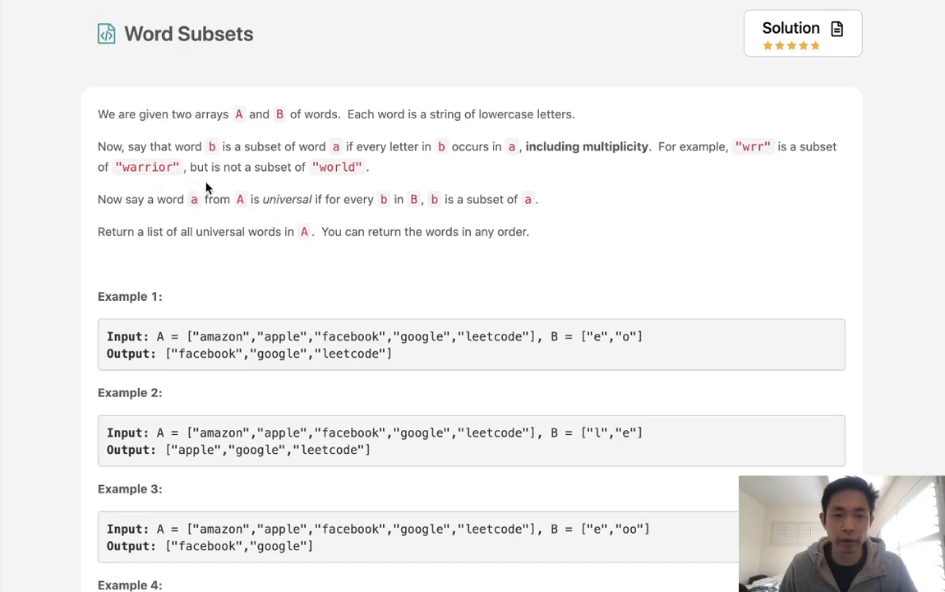
mouse_move(141, 175)
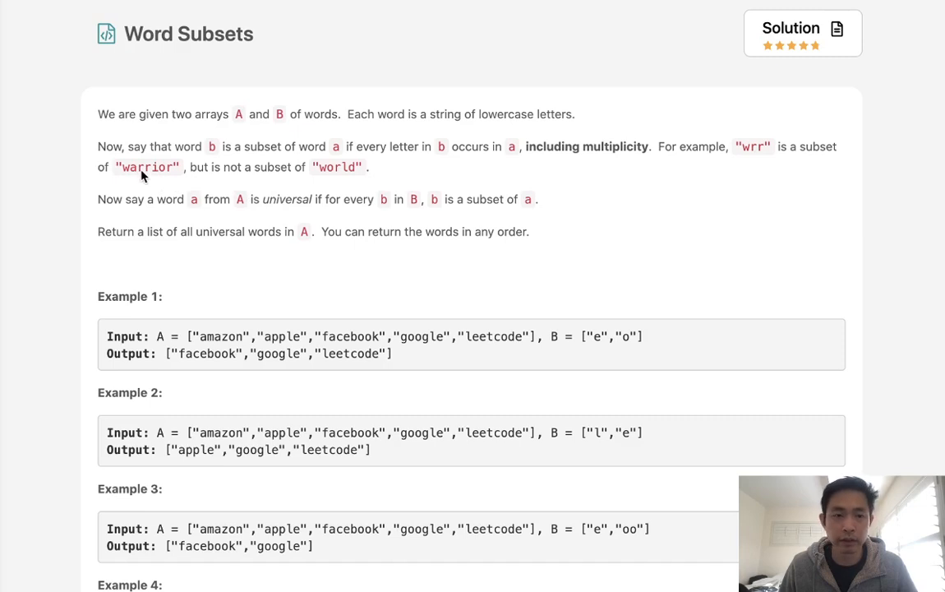
mouse_move(369, 177)
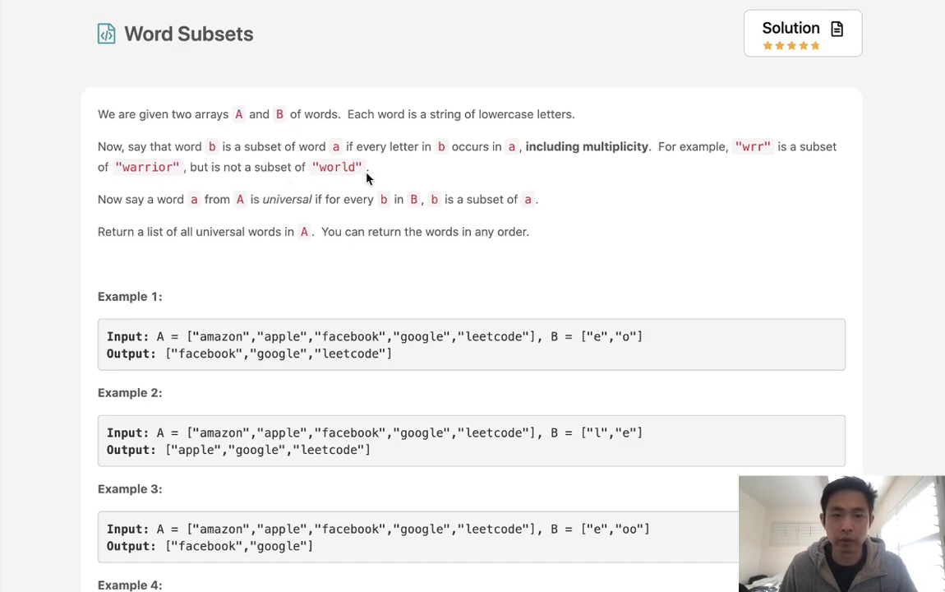
mouse_move(133, 220)
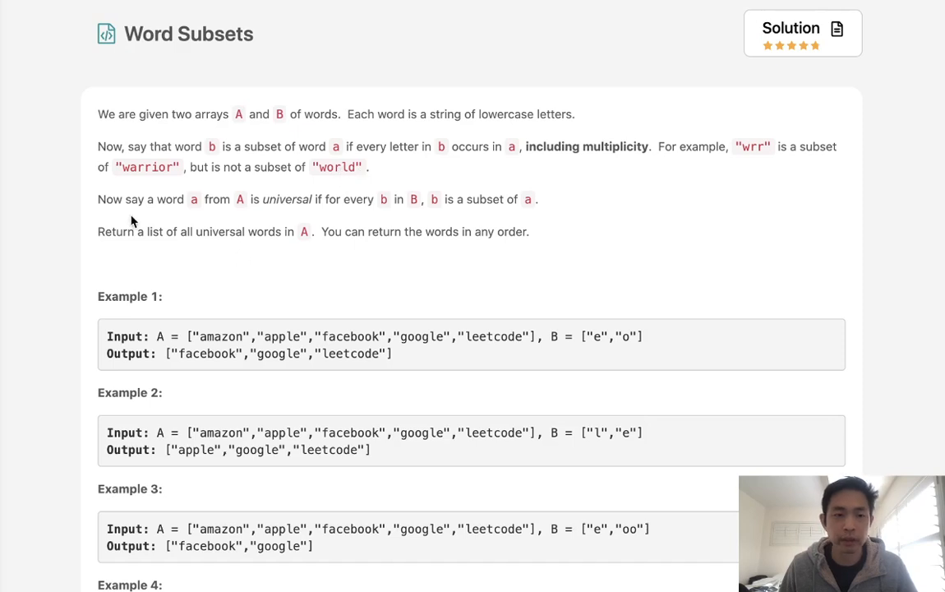
mouse_move(227, 213)
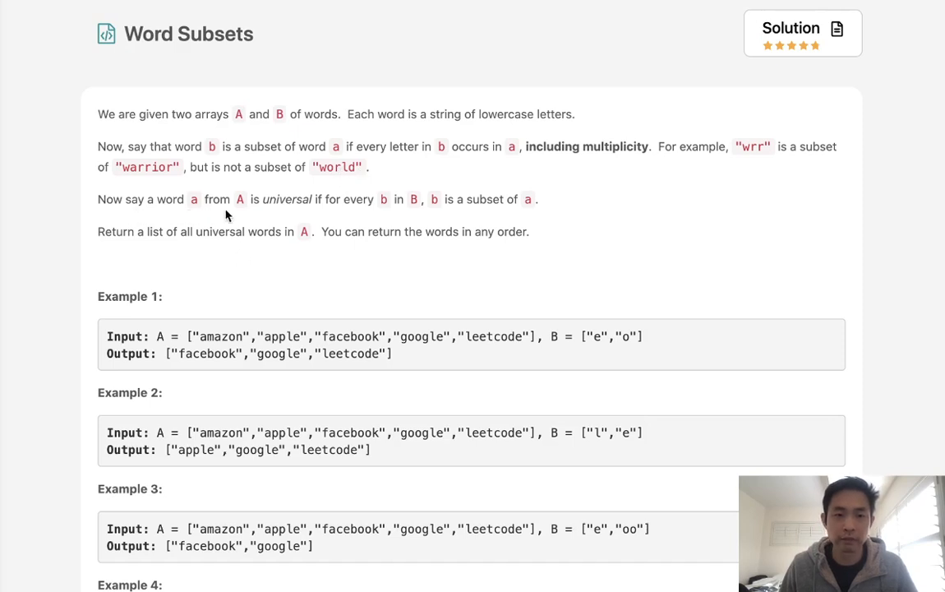
mouse_move(276, 214)
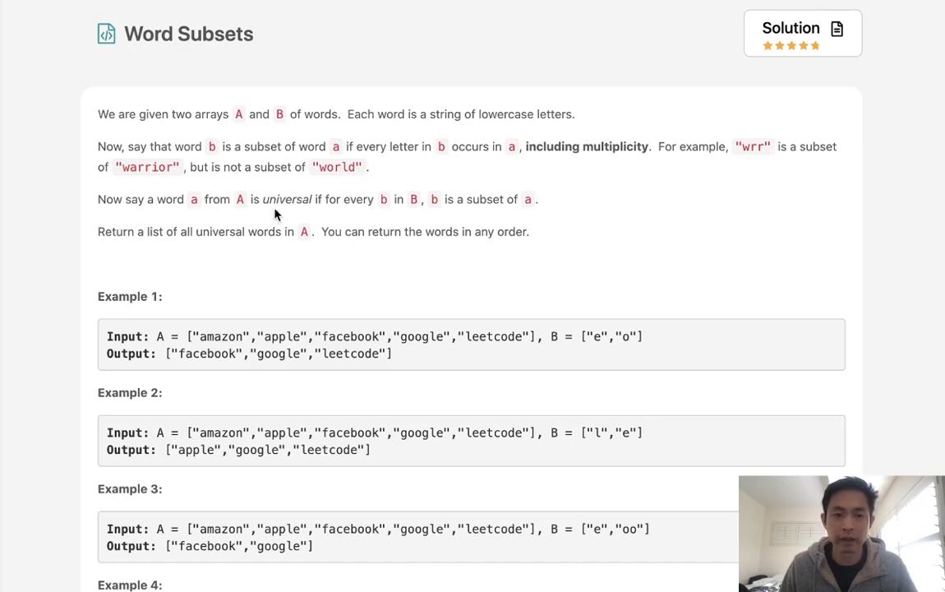
mouse_move(375, 212)
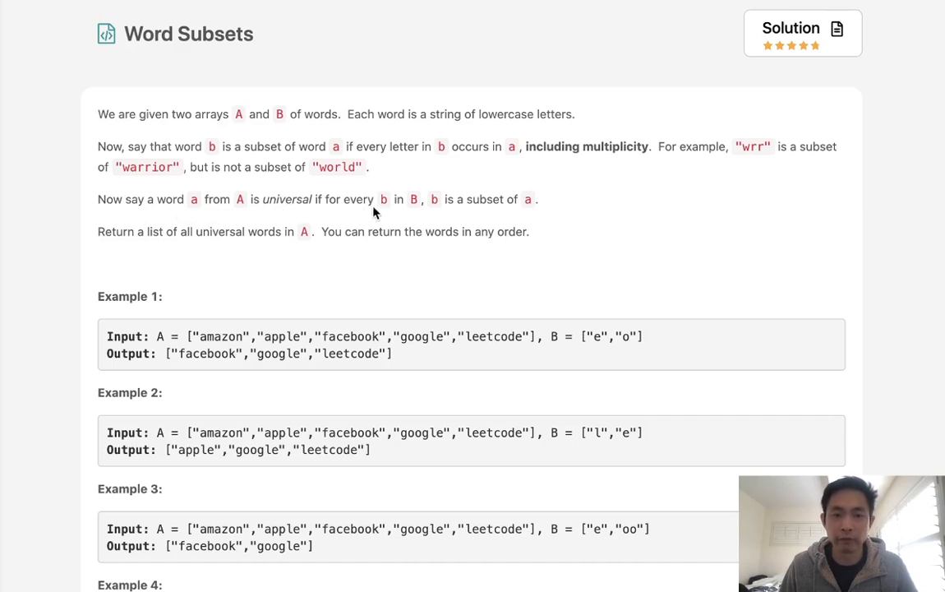
mouse_move(500, 217)
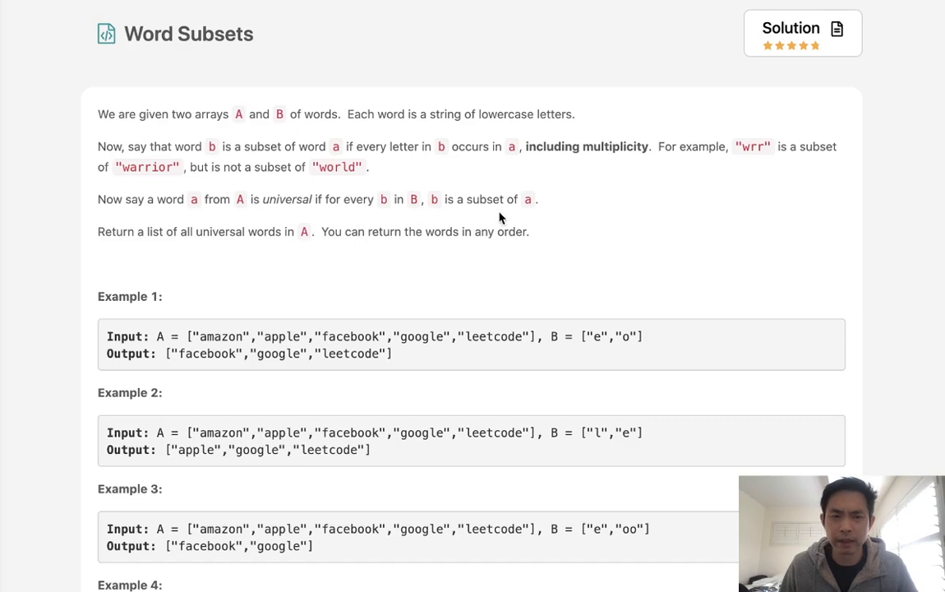
mouse_move(644, 360)
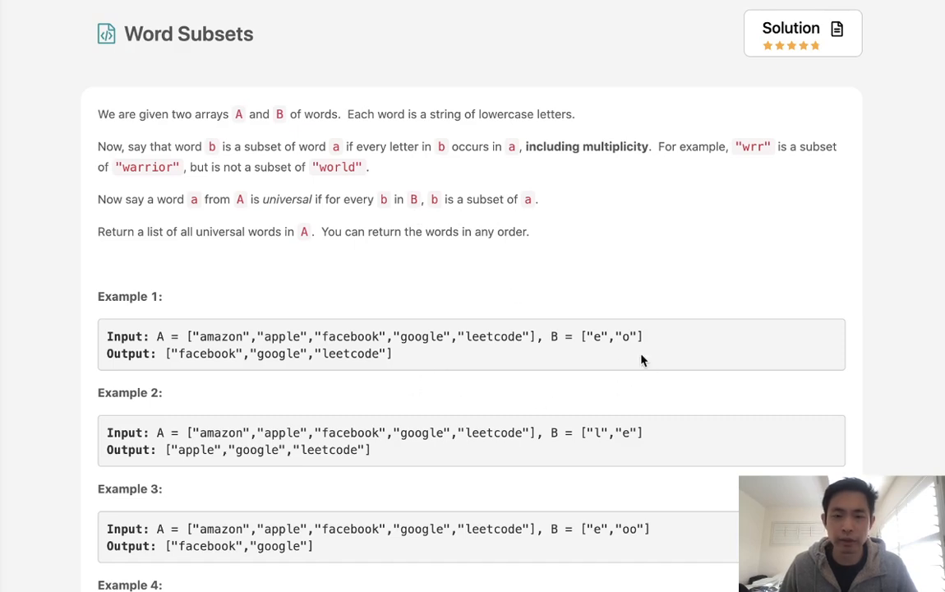
mouse_move(600, 340)
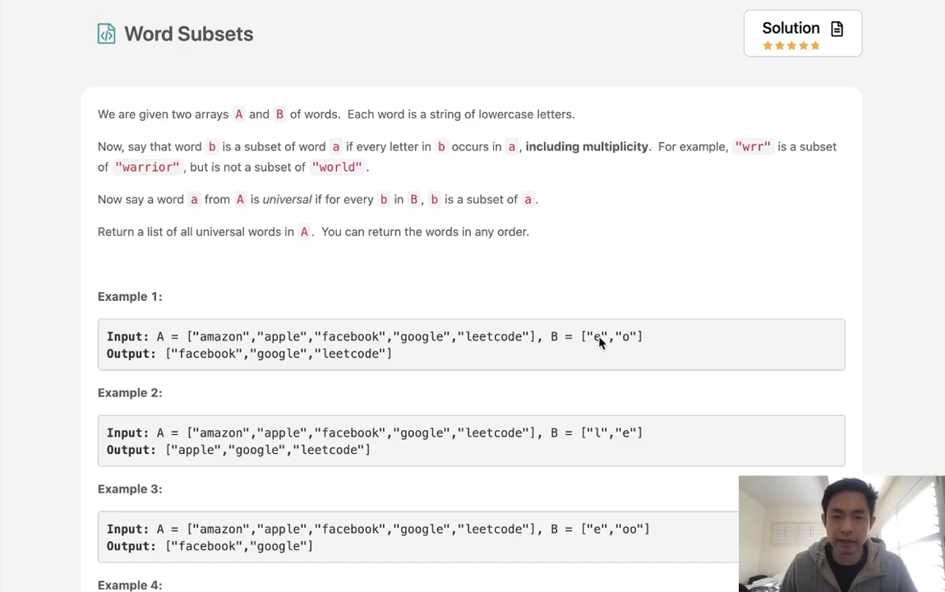
mouse_move(228, 343)
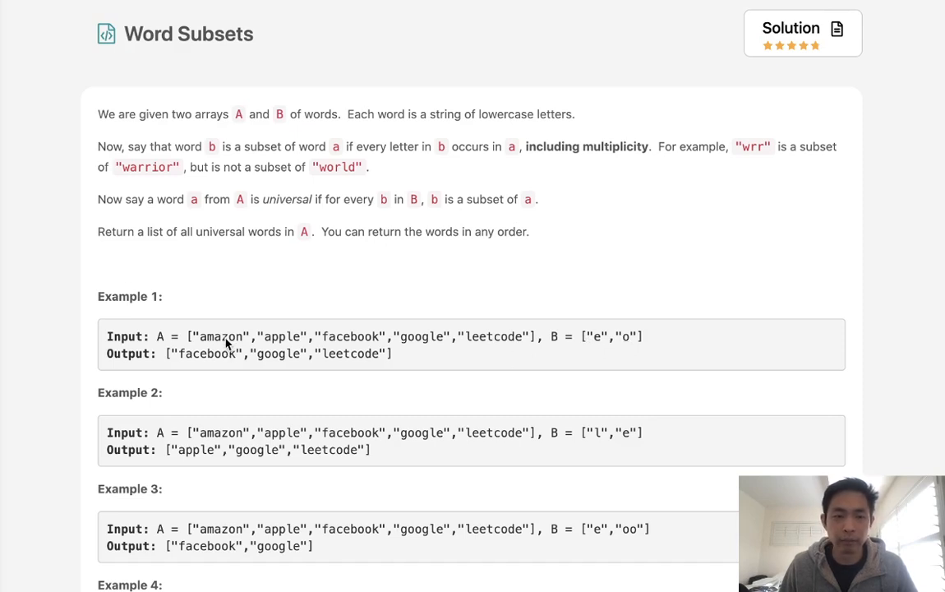
mouse_move(226, 340)
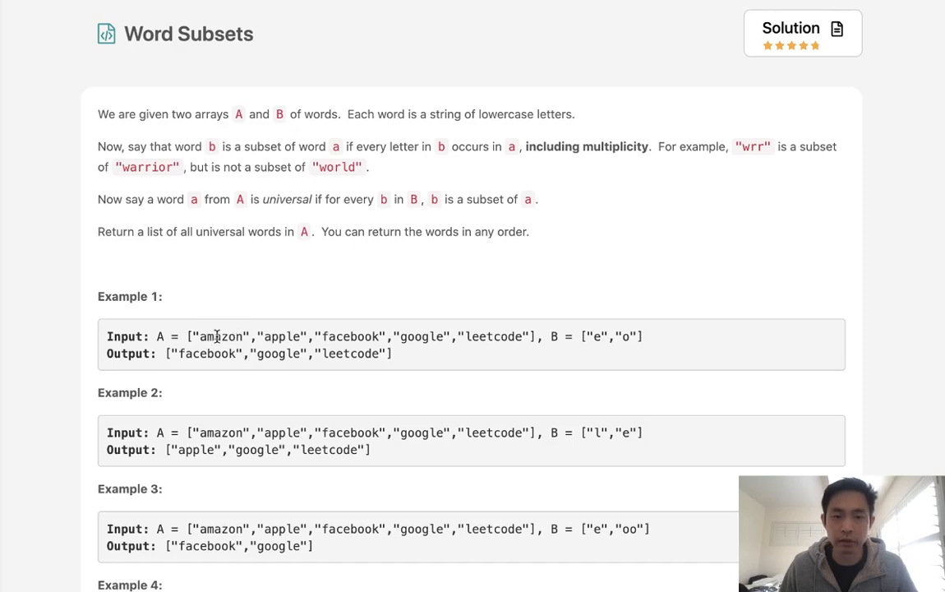
- Highlight apple, google, amazon and the letter e in Example 1 while reading the problem
double_click(283, 335)
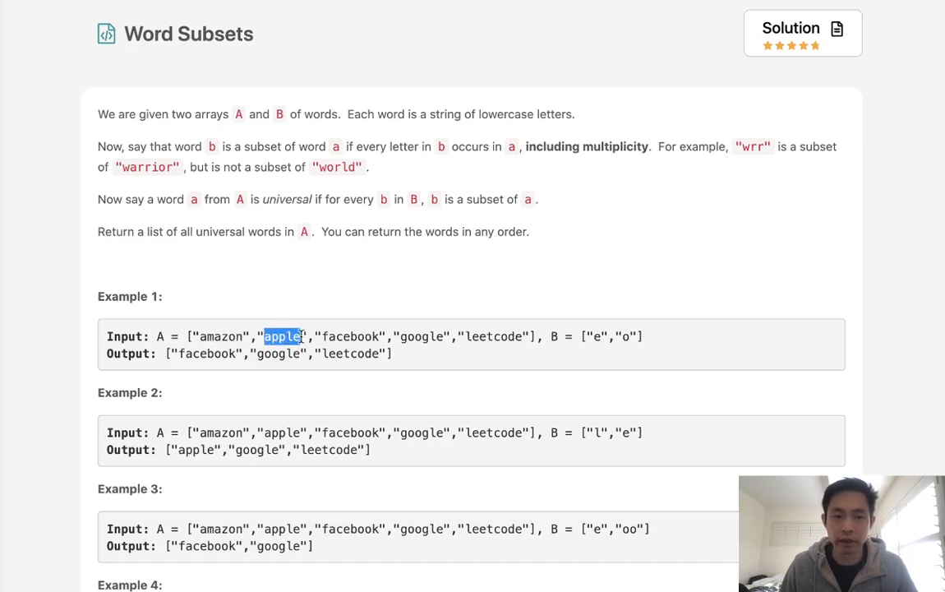
double_click(352, 335)
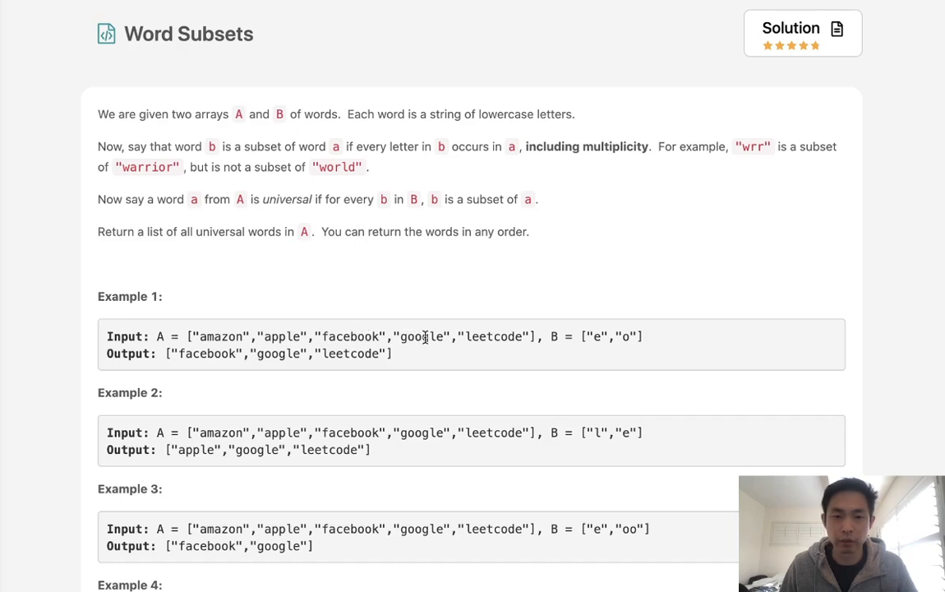
double_click(278, 354)
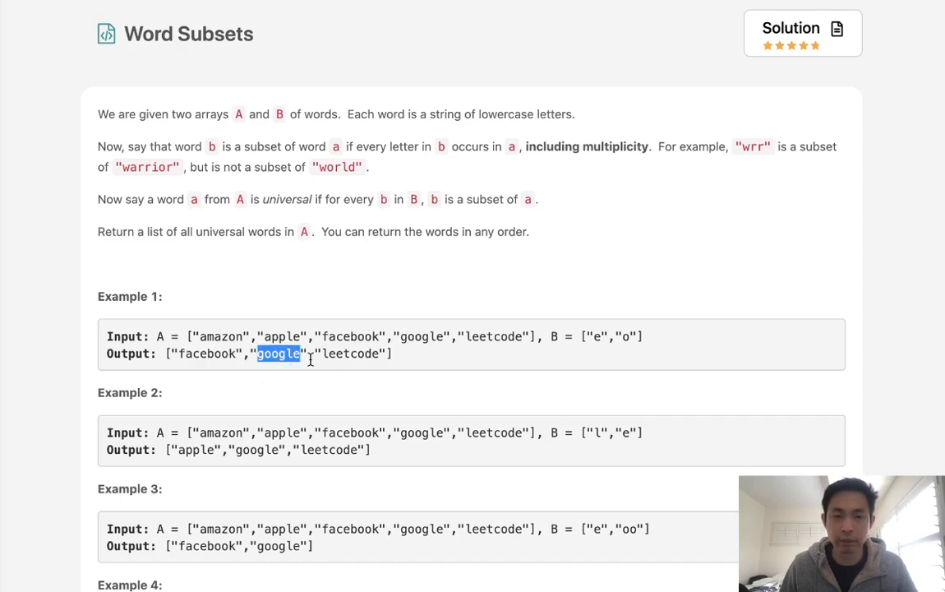
scroll(down, 3)
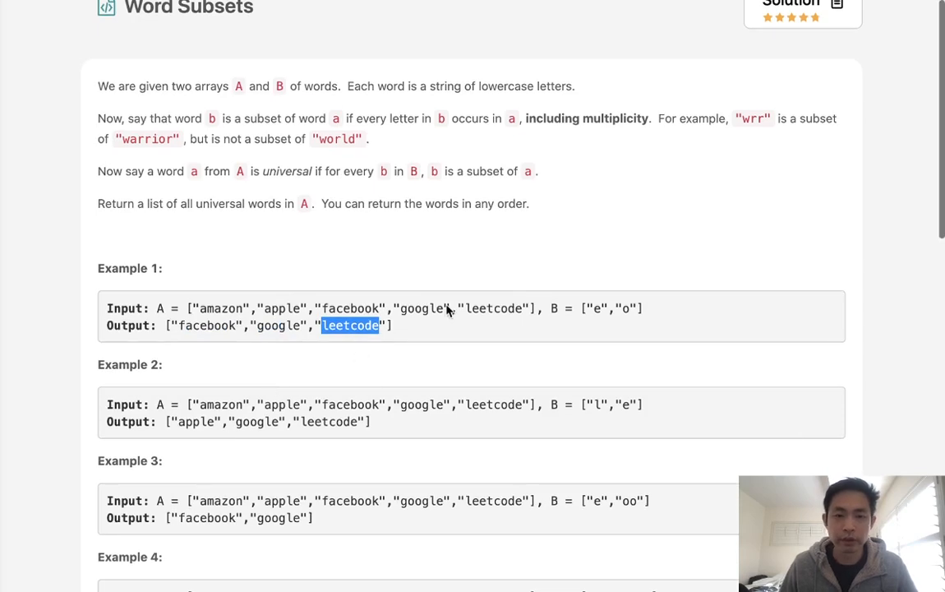
mouse_move(368, 312)
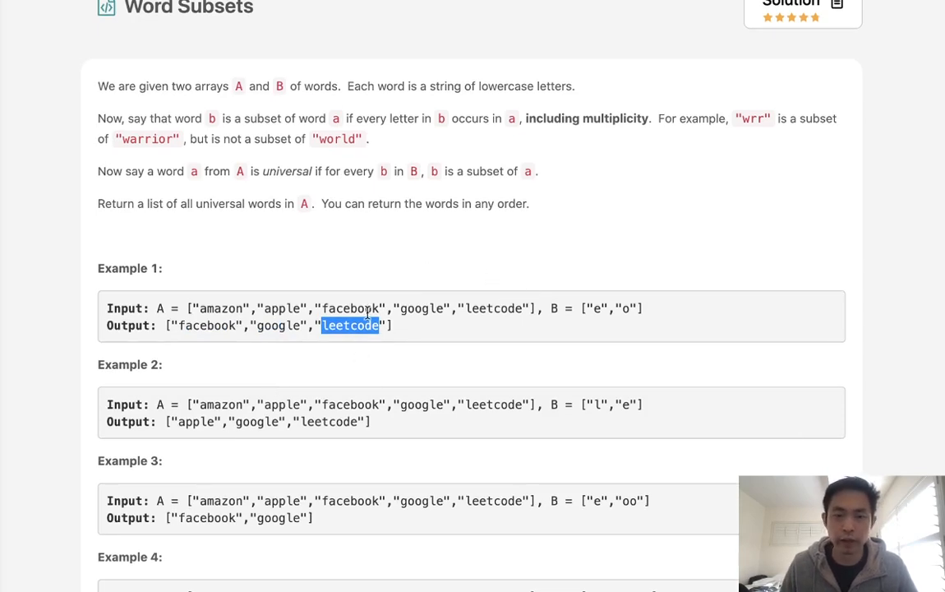
mouse_move(261, 309)
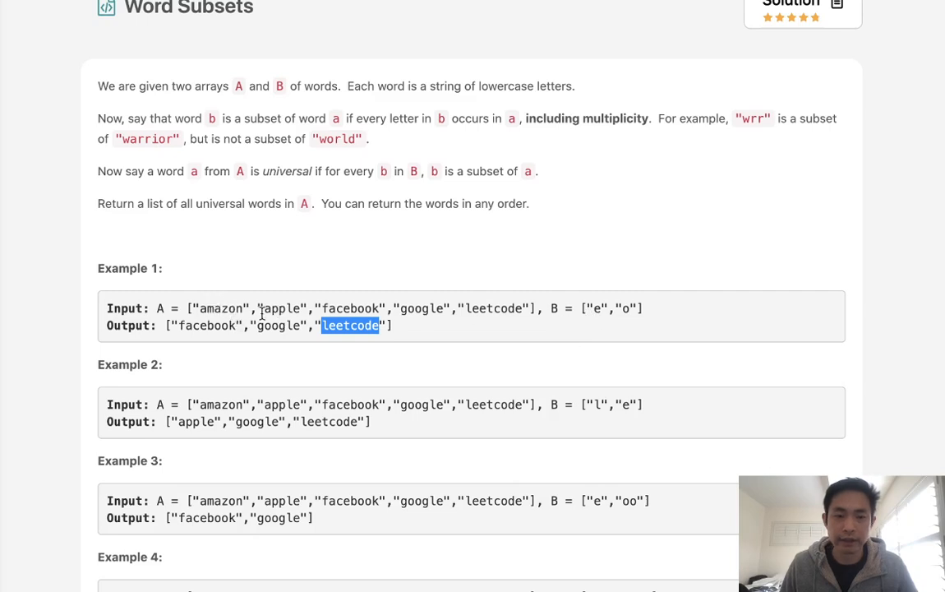
double_click(220, 310)
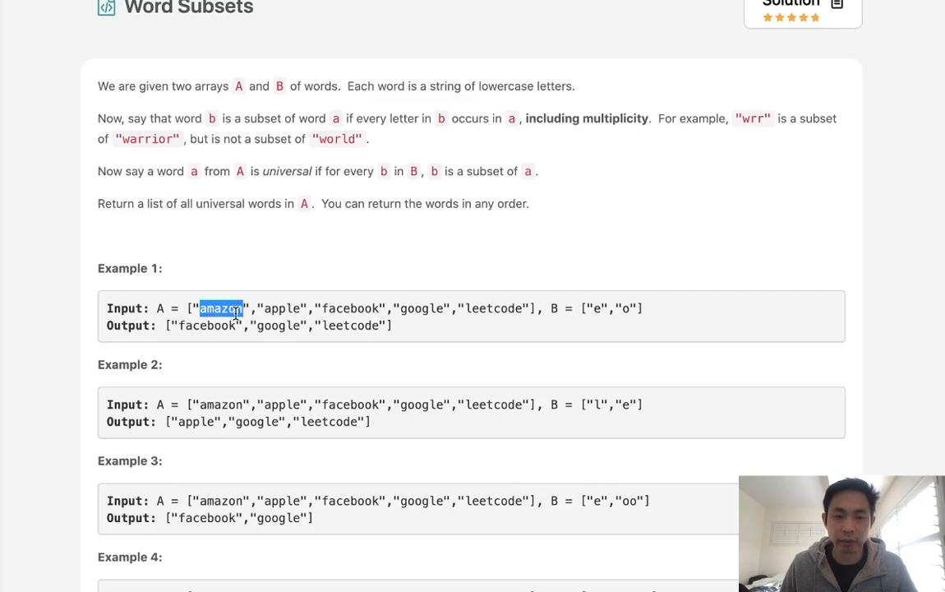
mouse_move(599, 326)
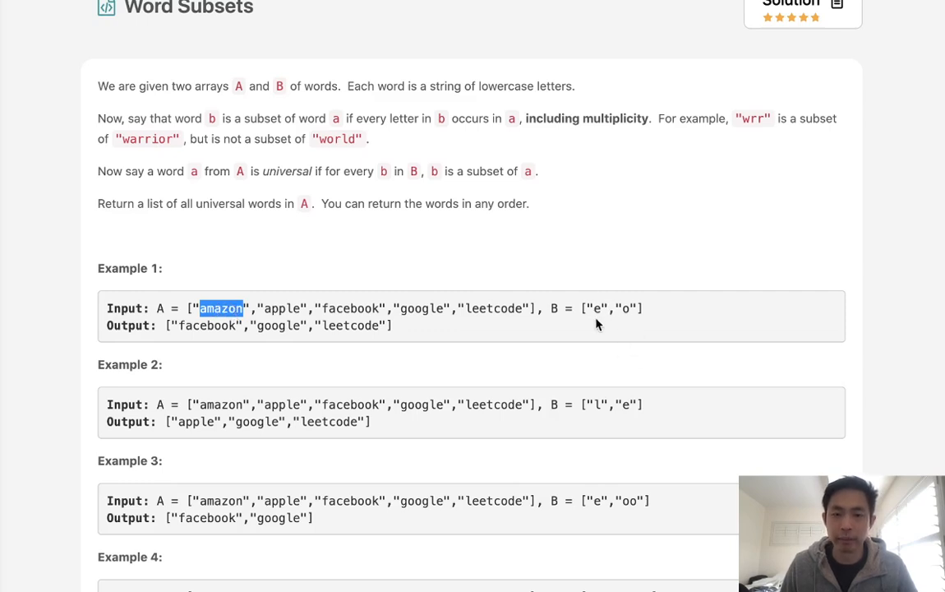
mouse_move(590, 309)
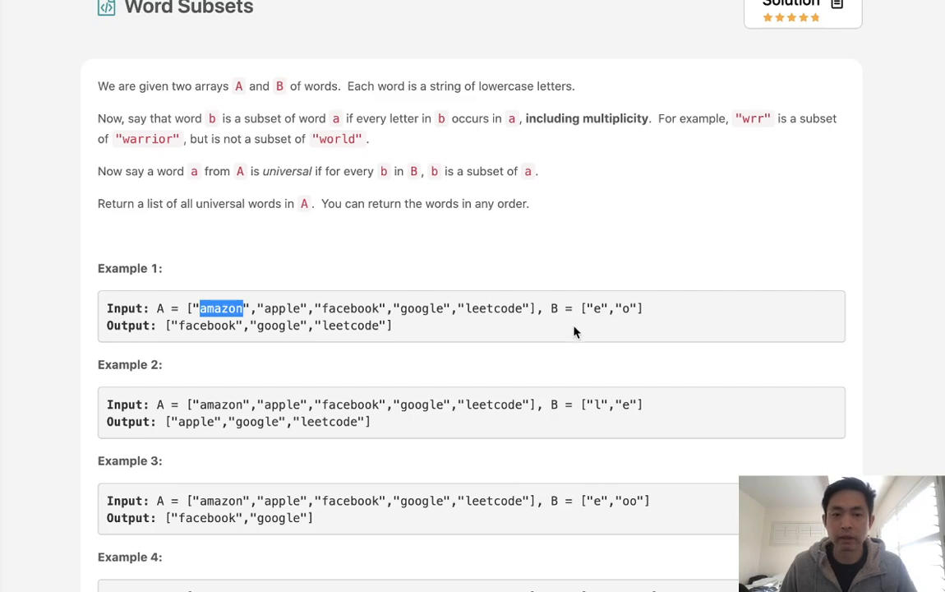
mouse_move(605, 322)
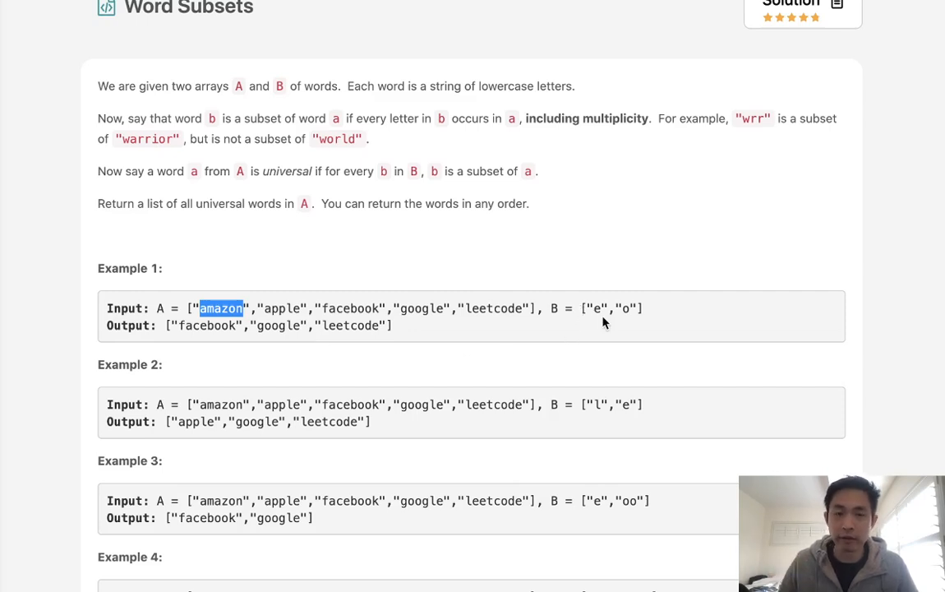
click(589, 309)
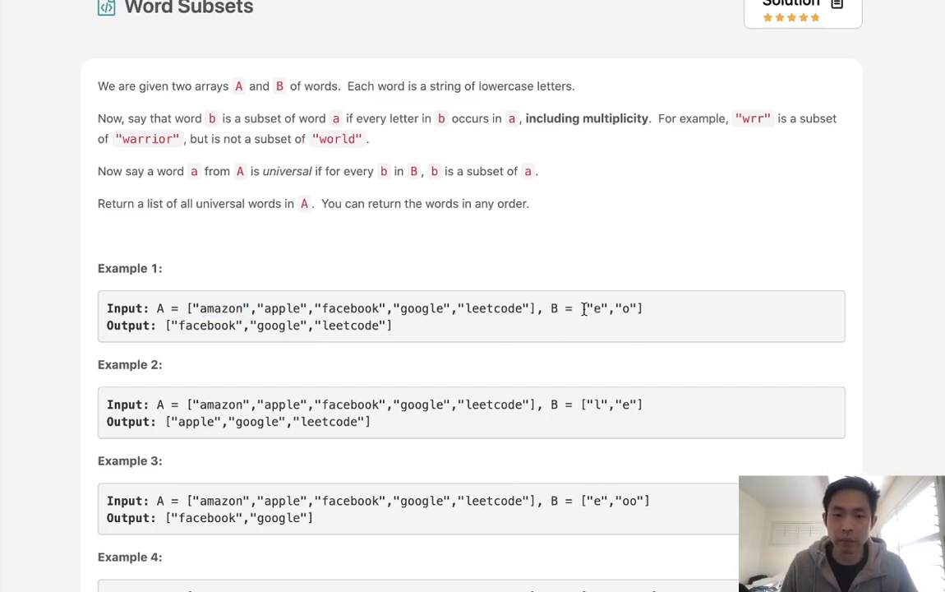
drag(582, 309, 645, 309)
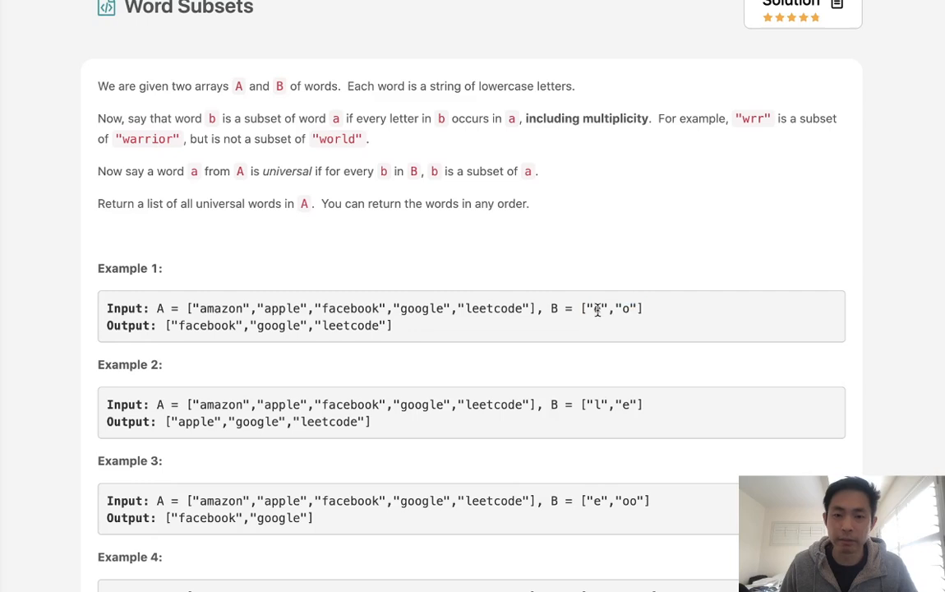
double_click(598, 309)
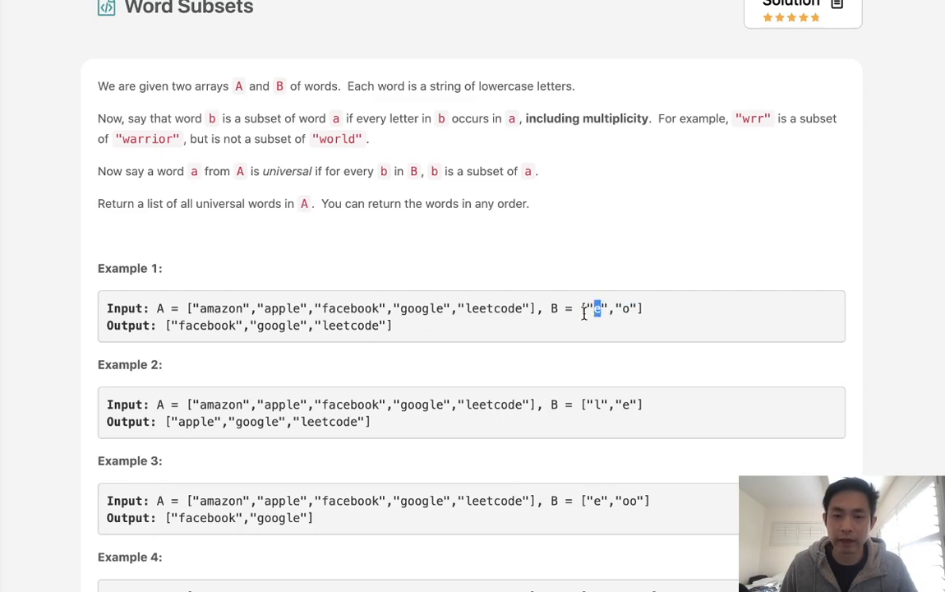
mouse_move(320, 300)
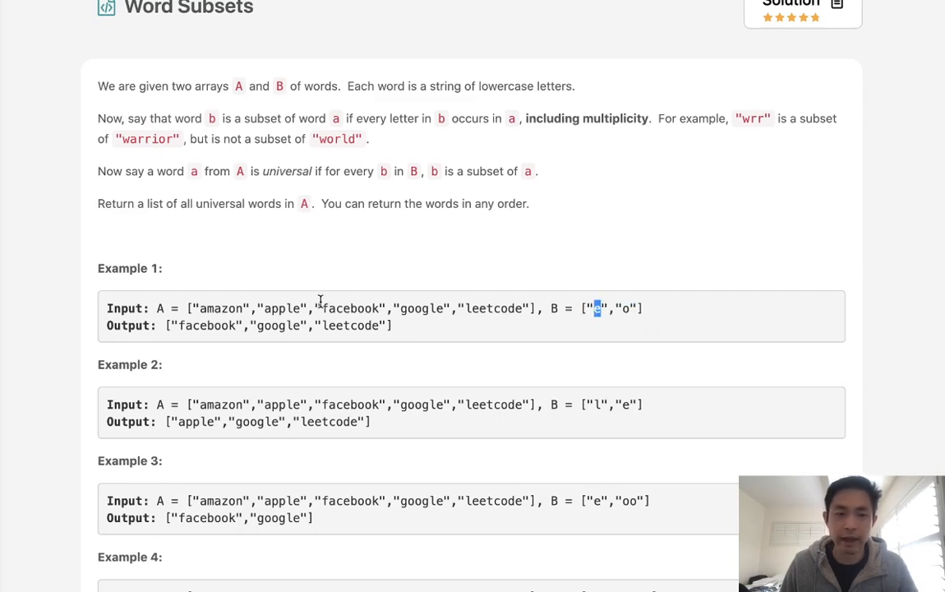
mouse_move(585, 355)
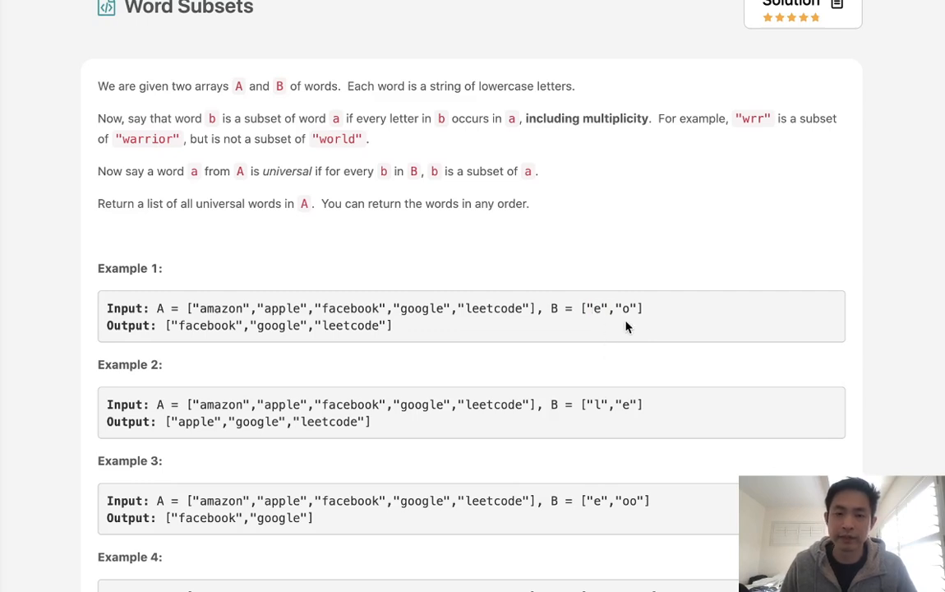
mouse_move(622, 320)
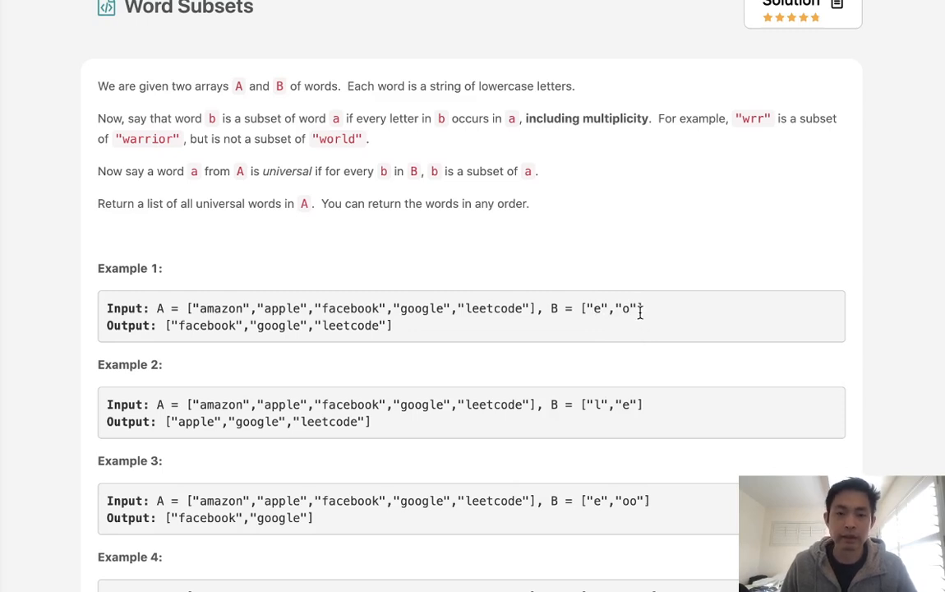
mouse_move(329, 325)
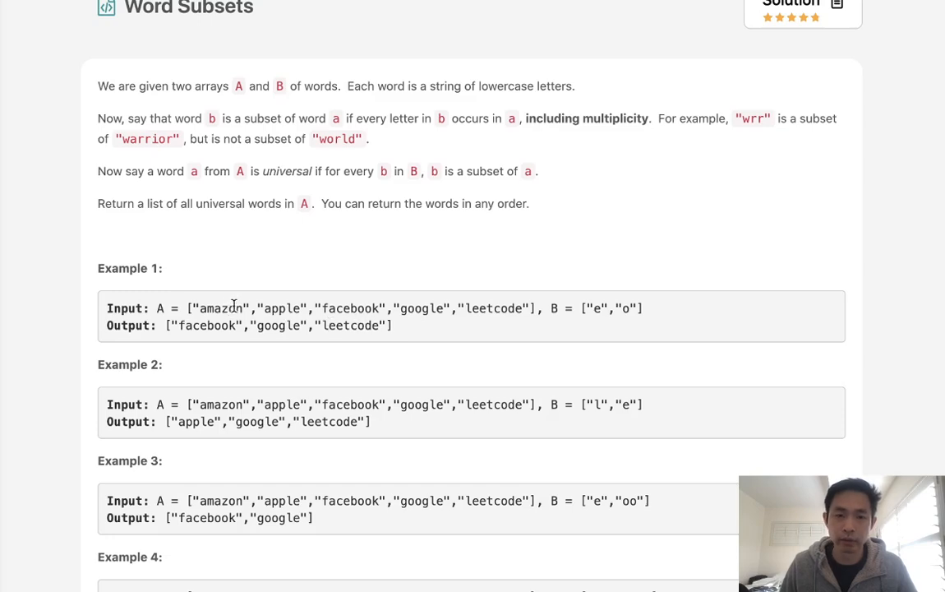
- Write planning comments '#create totalword' and '#for loop A in totalword' inside wordSubsets
scroll(down, 3)
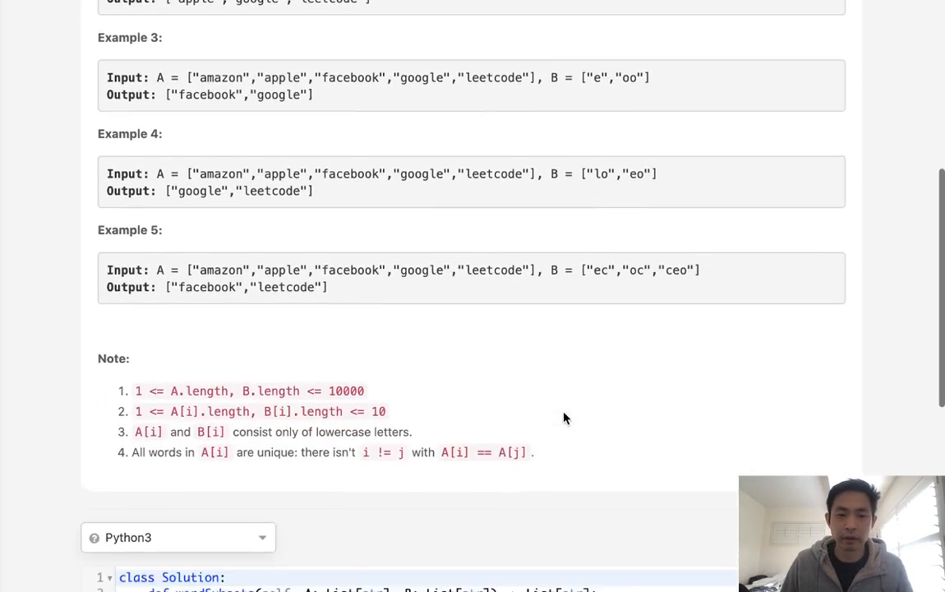
scroll(down, 3)
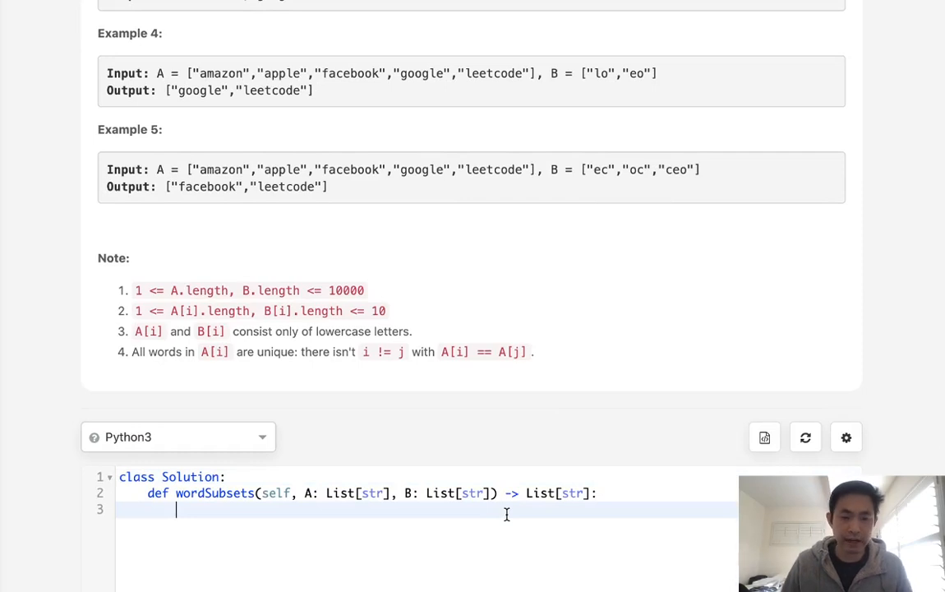
scroll(down, 3)
text(#create t)
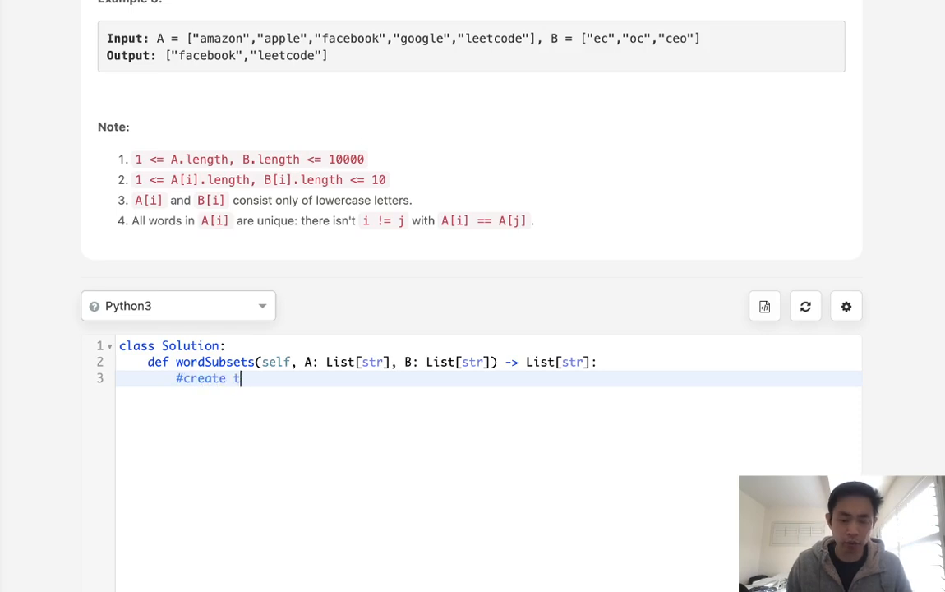
text(otalword)
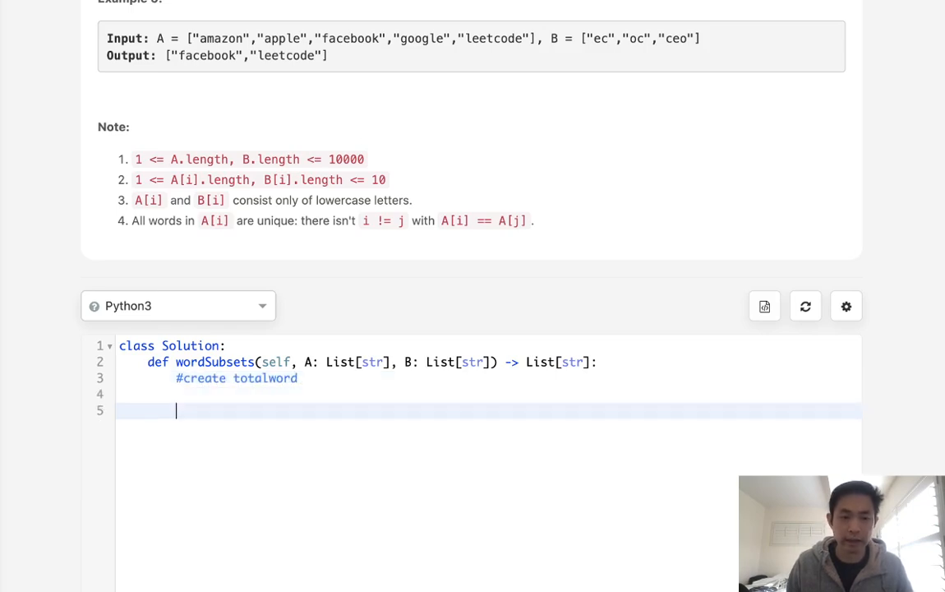
text(#for lo)
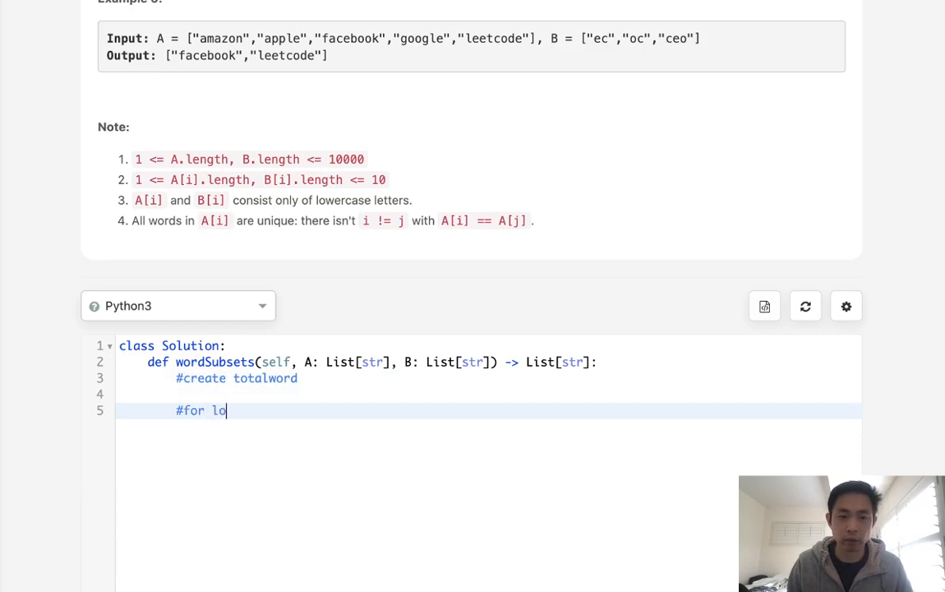
text(op A in)
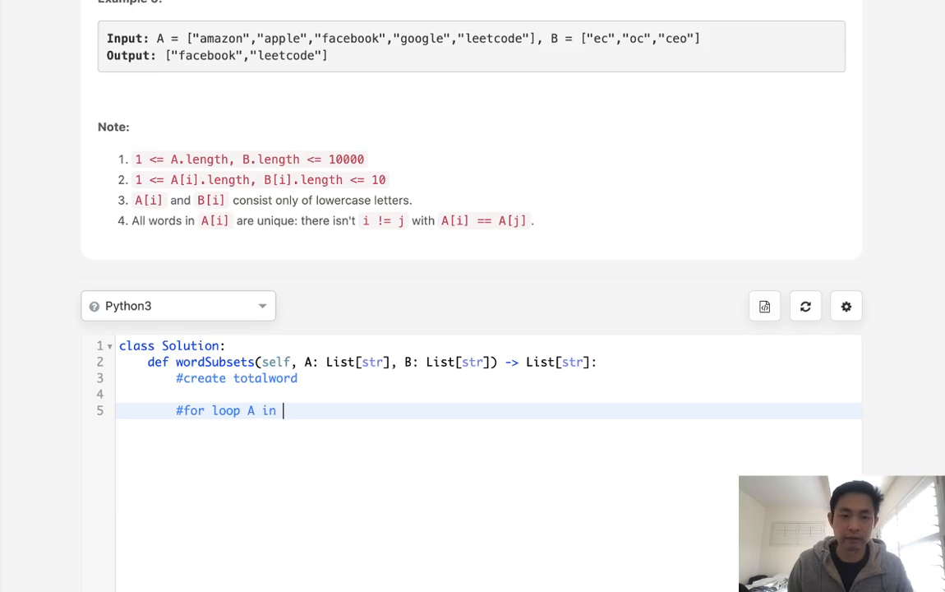
text(totalwoprd)
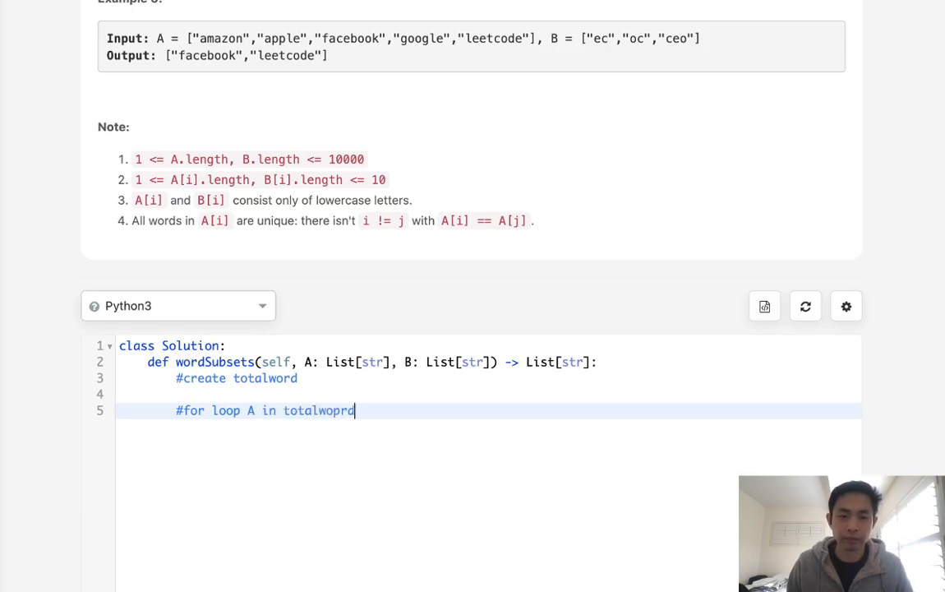
key(Backspace)
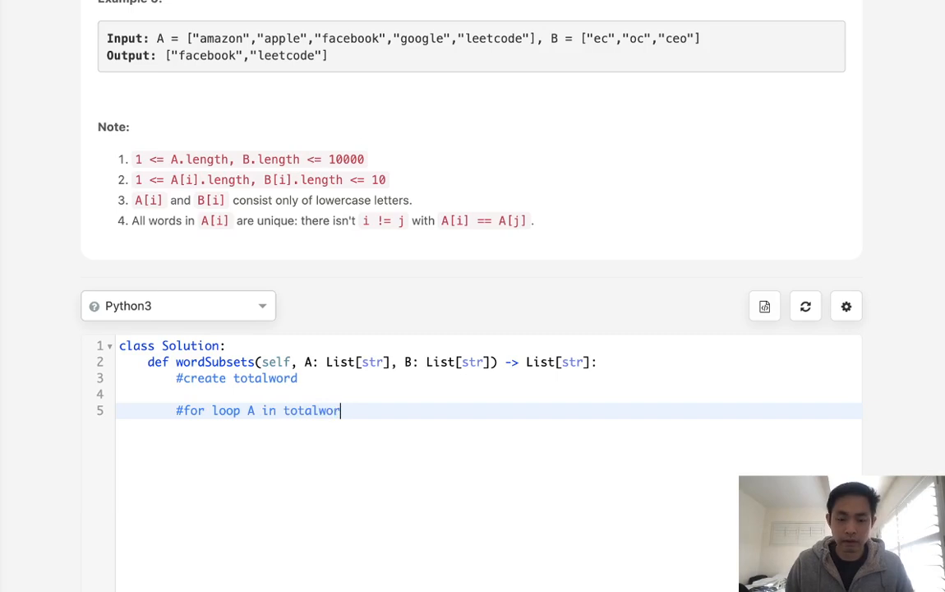
- Initialize the empty dictionary totalworld = {} at the start of the solution
text(tot)
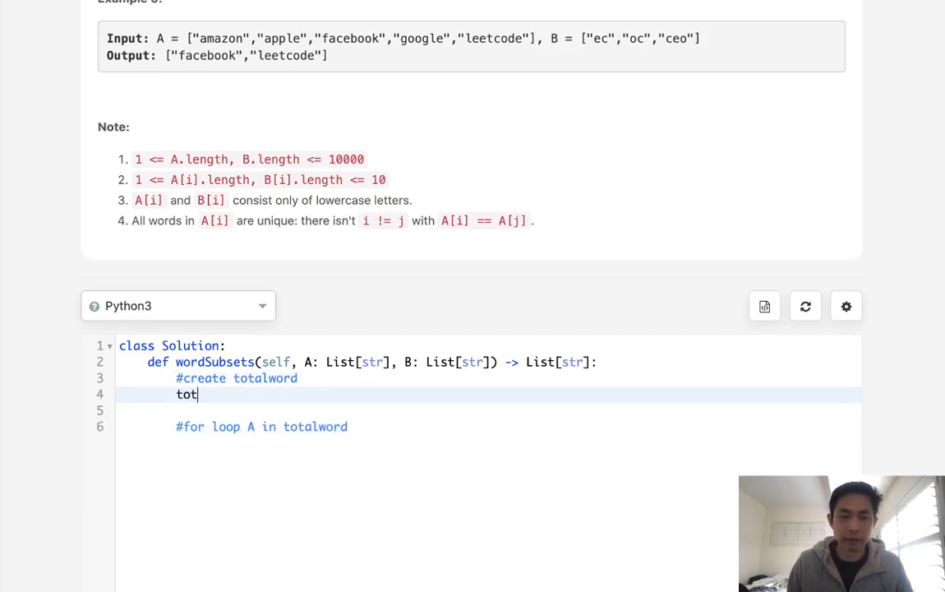
text(alwpr;)
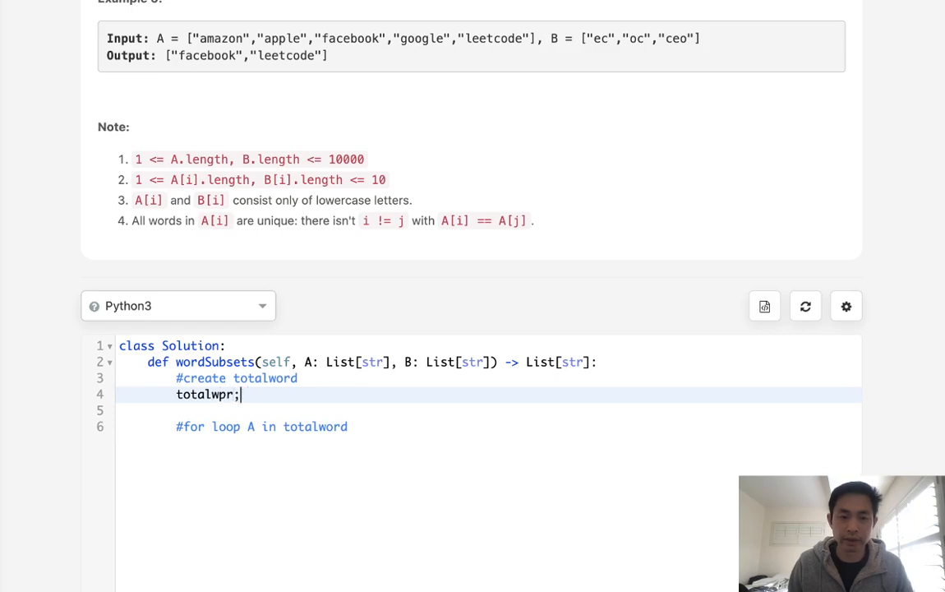
text(totalworld =)
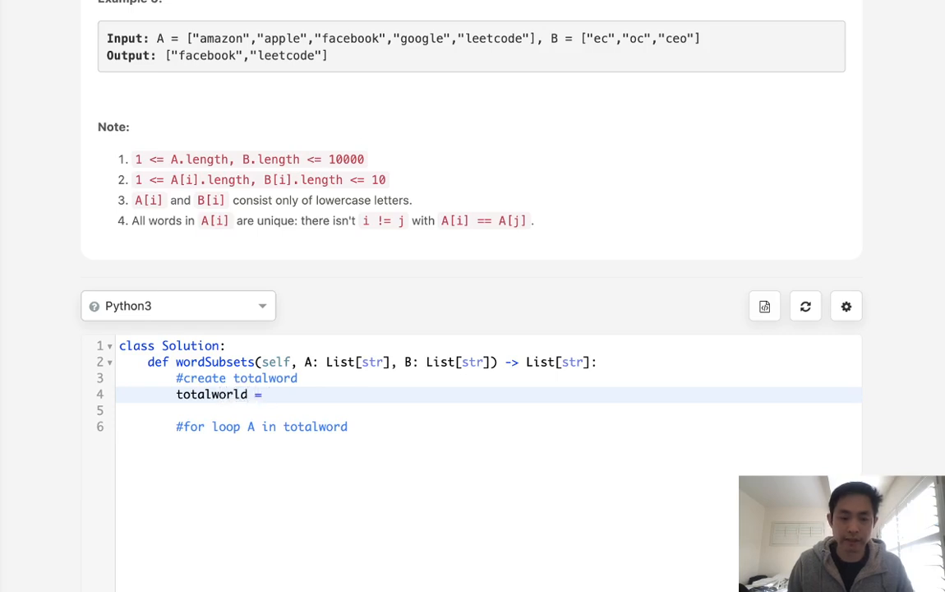
text({})
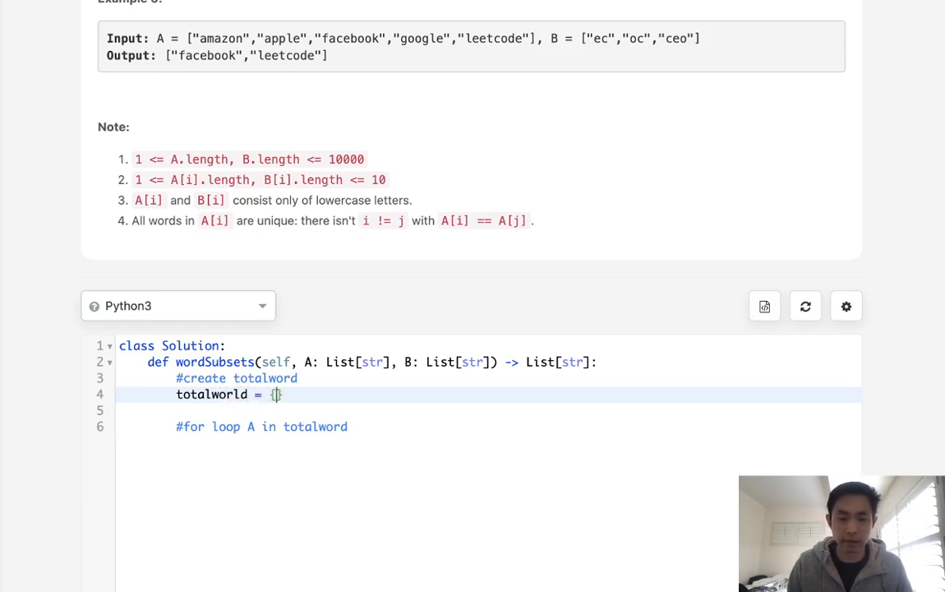
key(Enter)
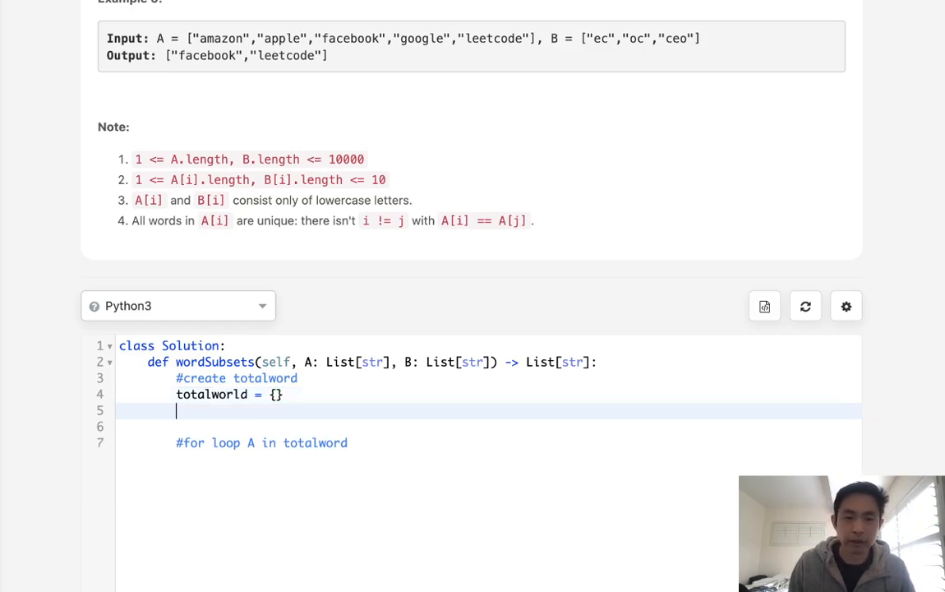
- Loop over B with tmp = Counter(b) and an inner 'for k,v in tmp.items():' loop
text(for b in B:)
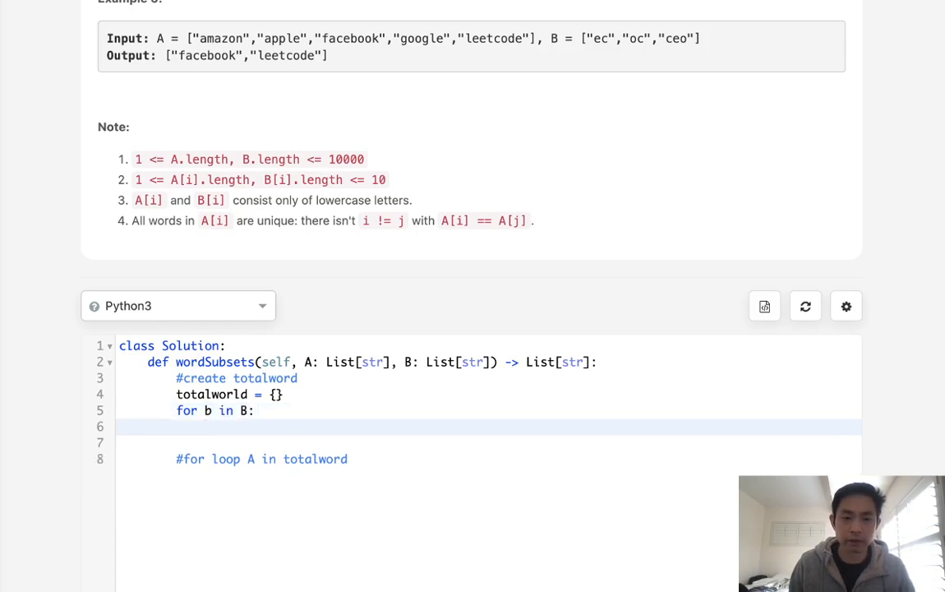
text(tmp =)
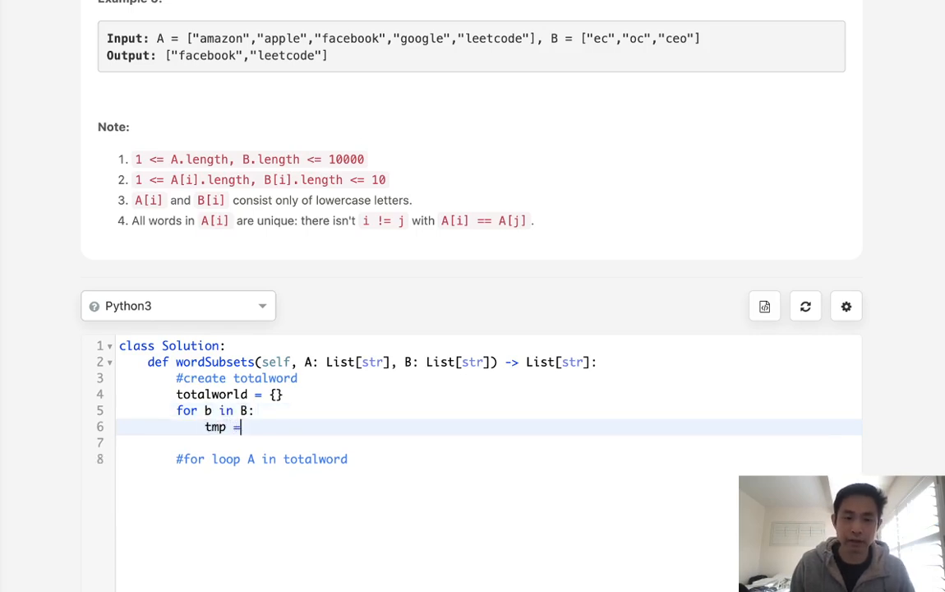
text(Counter(b)
click(488, 443)
text(for)
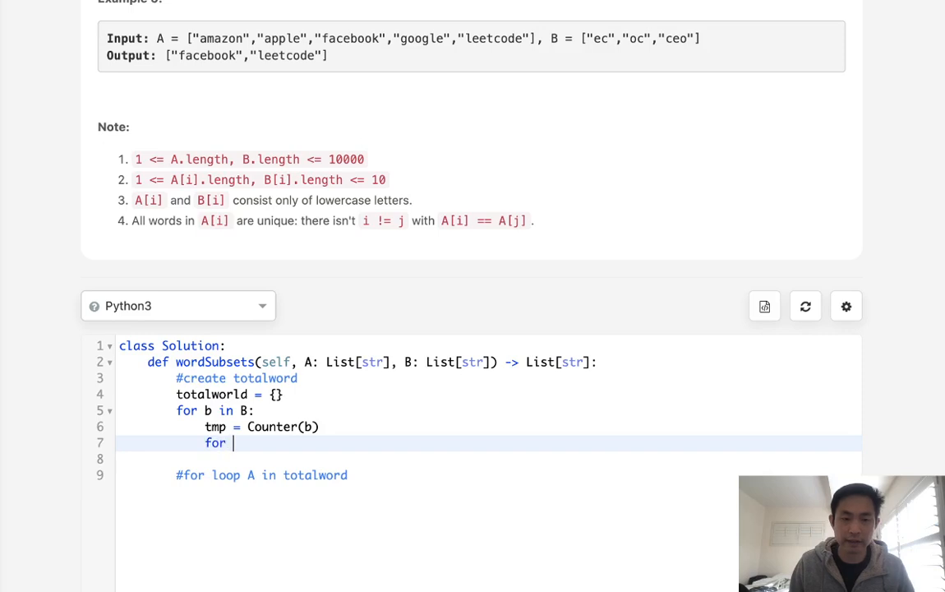
text(k,v)
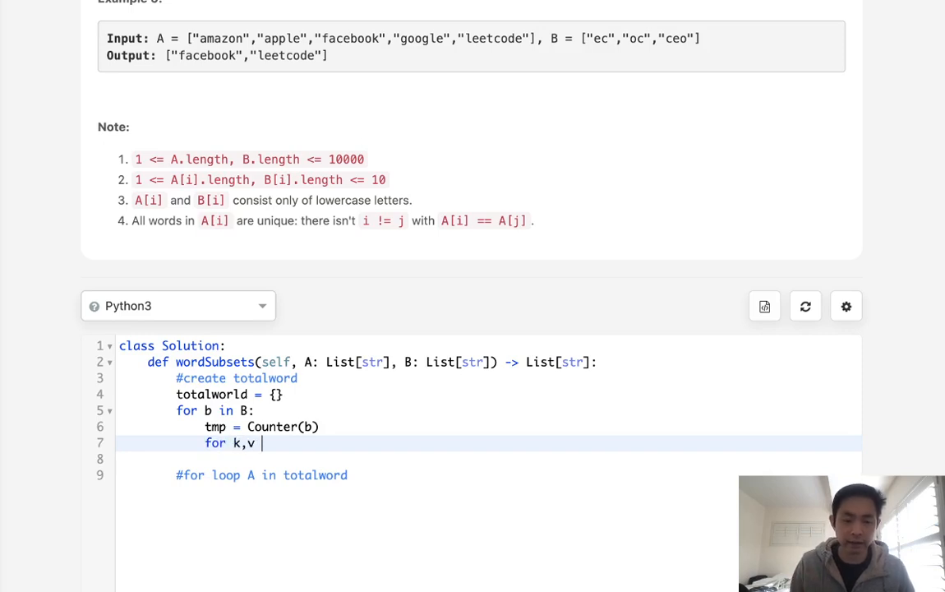
text(i)
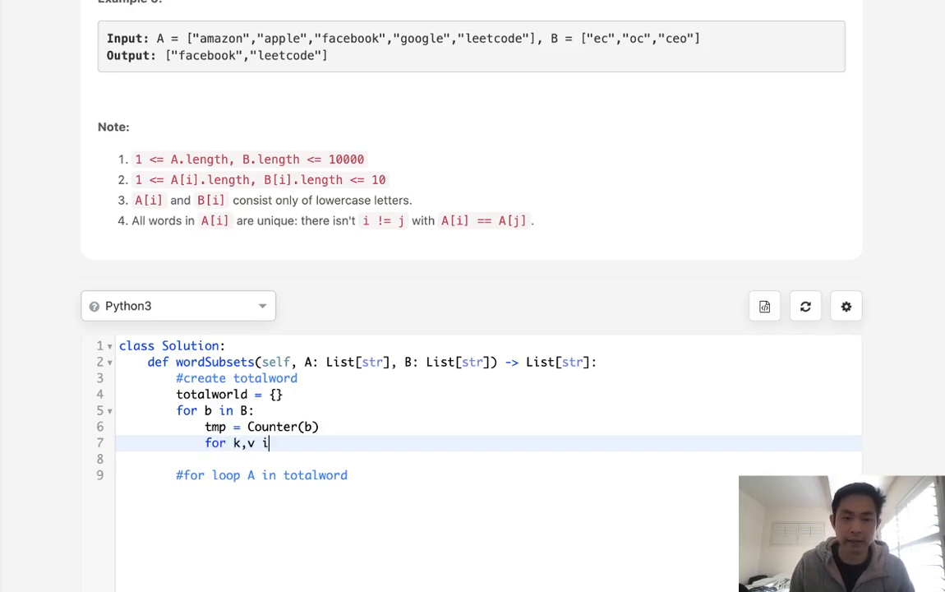
text(n tmp.items)
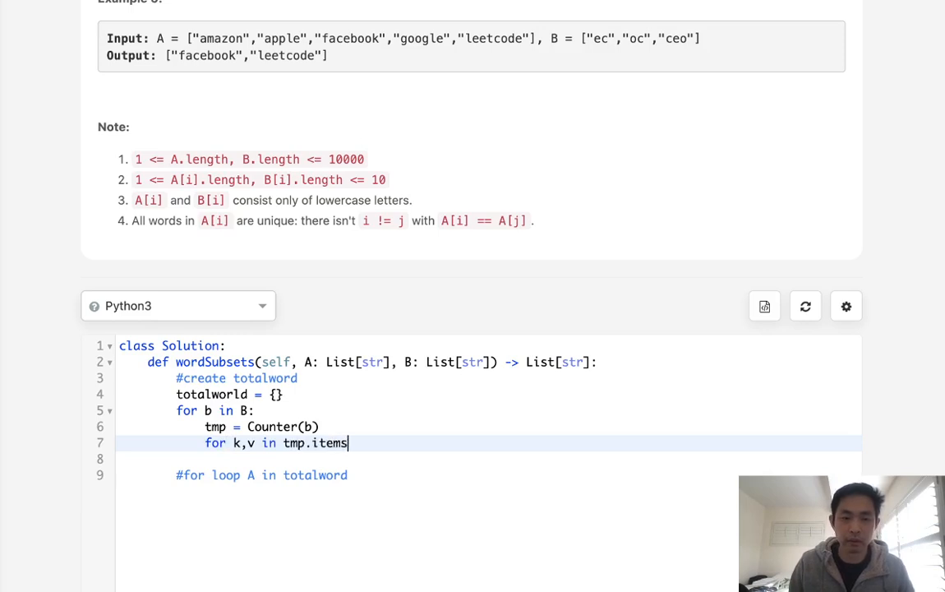
text(():)
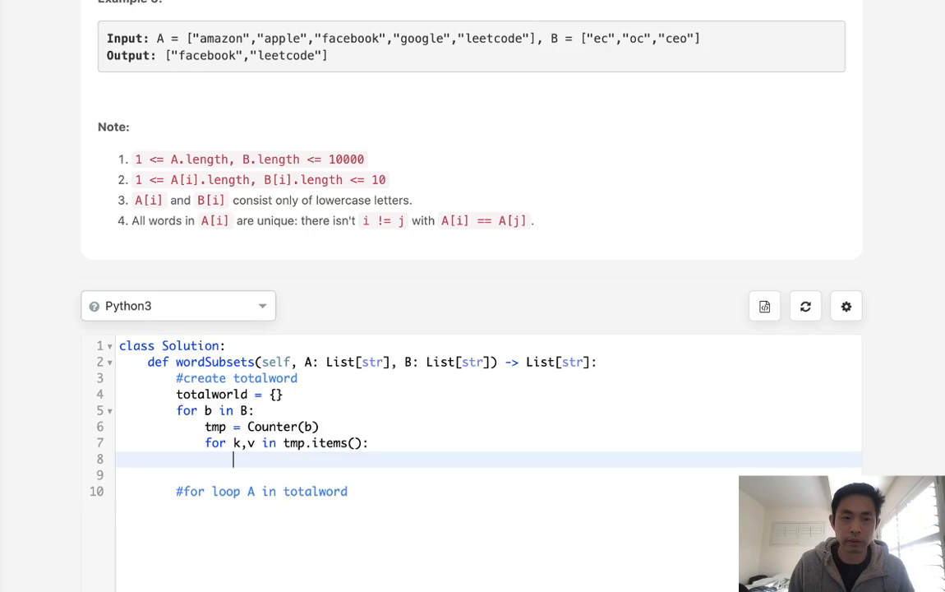
- Store count v for letter k when k is not yet in totalword
text(totld)
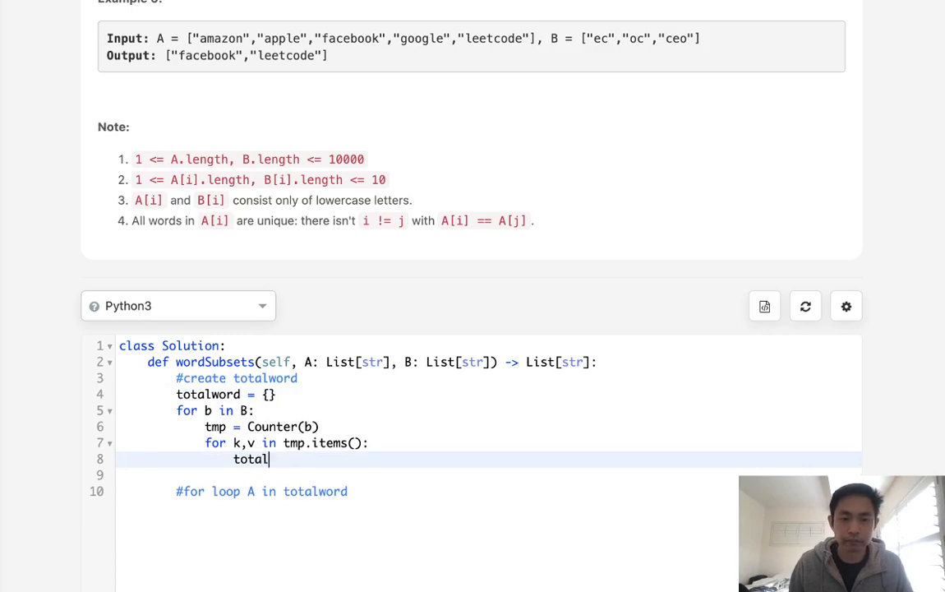
text(world)
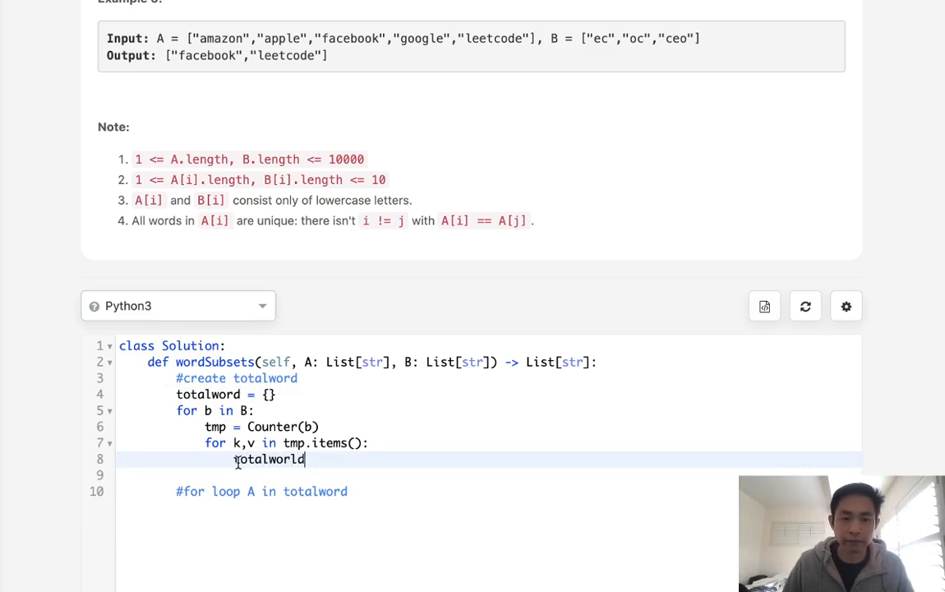
text(if k)
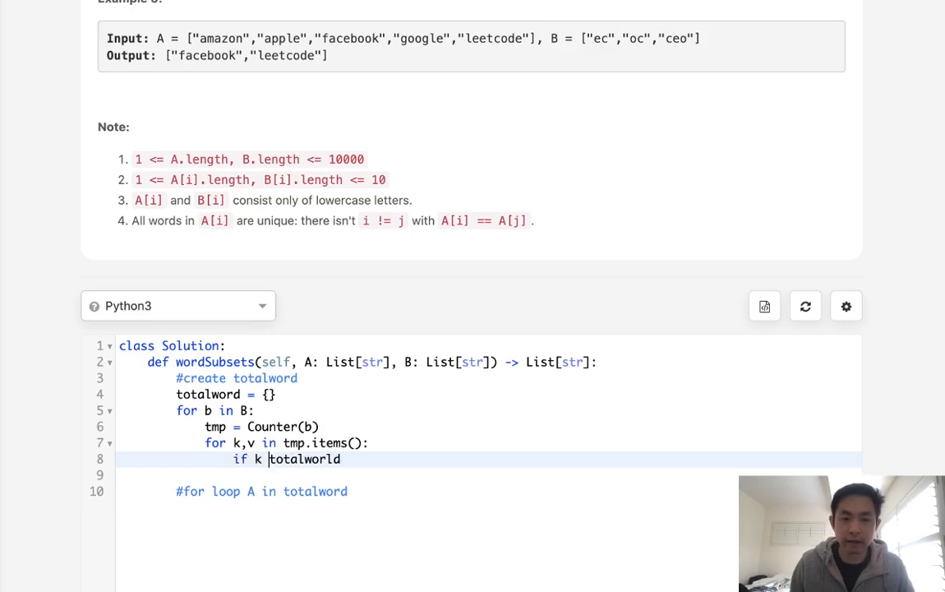
text(not in)
click(489, 475)
text(tot)
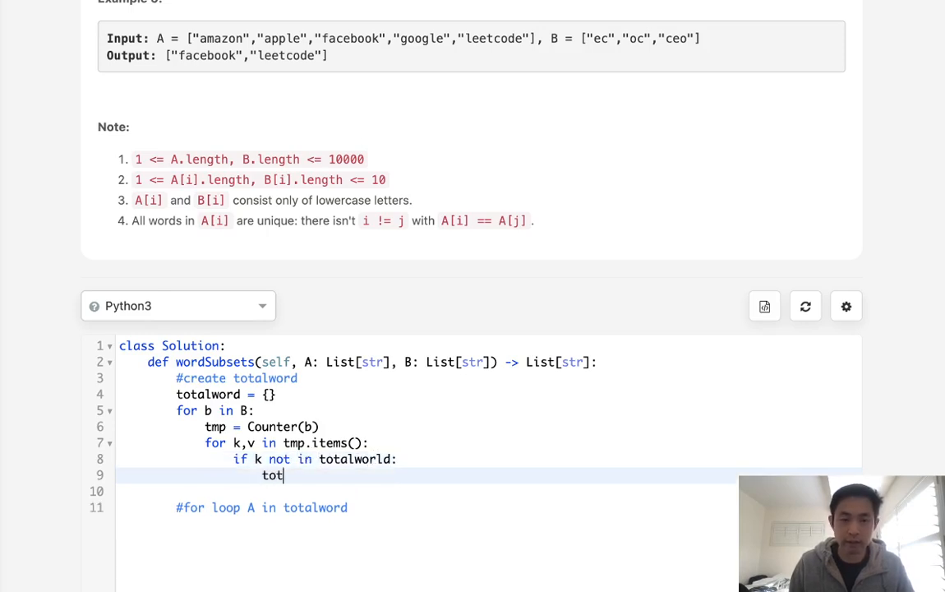
text(alword)
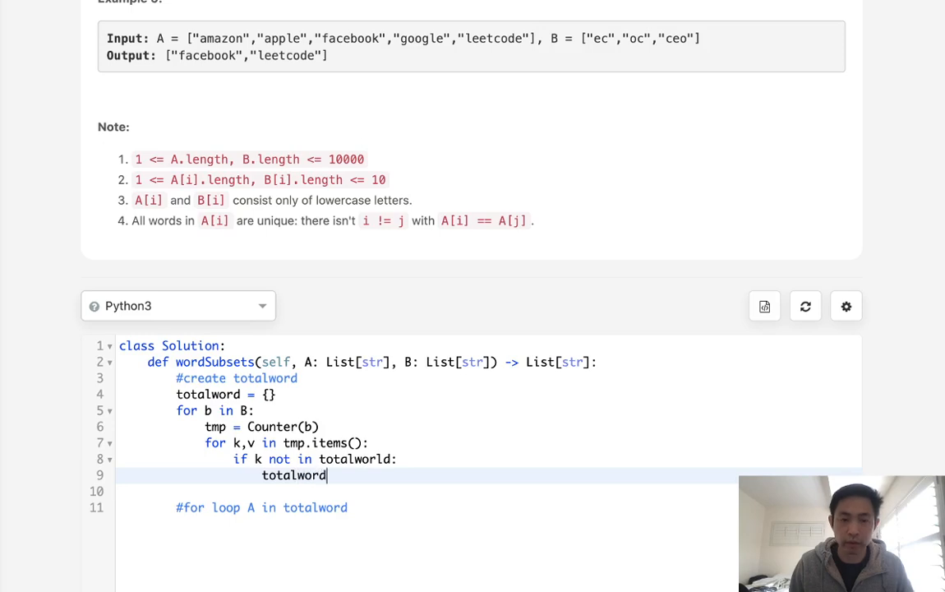
text([k] = v)
text(totalword[l)
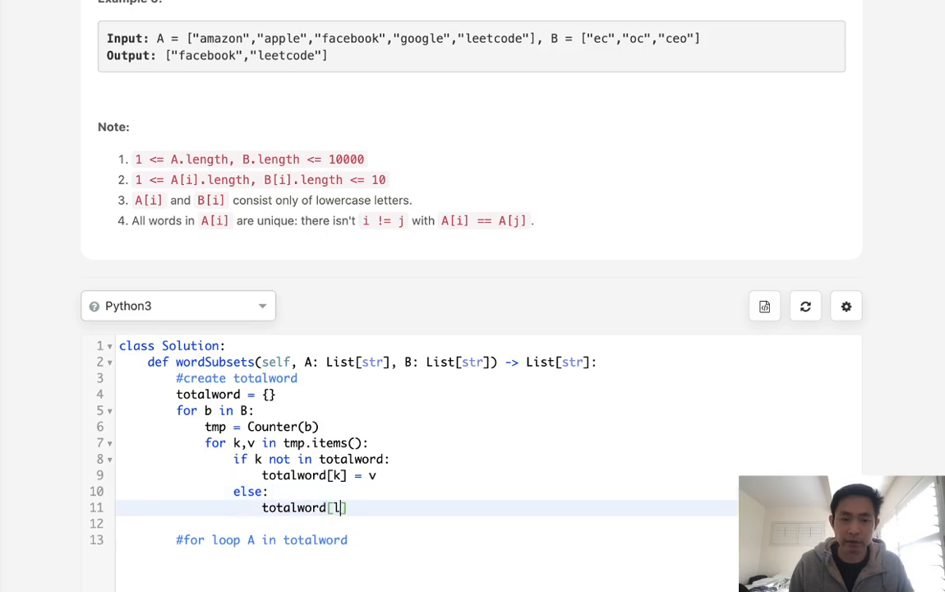
- Otherwise set totalword[k] = max(v, totalword[k]) to keep the higher count
text(k] =)
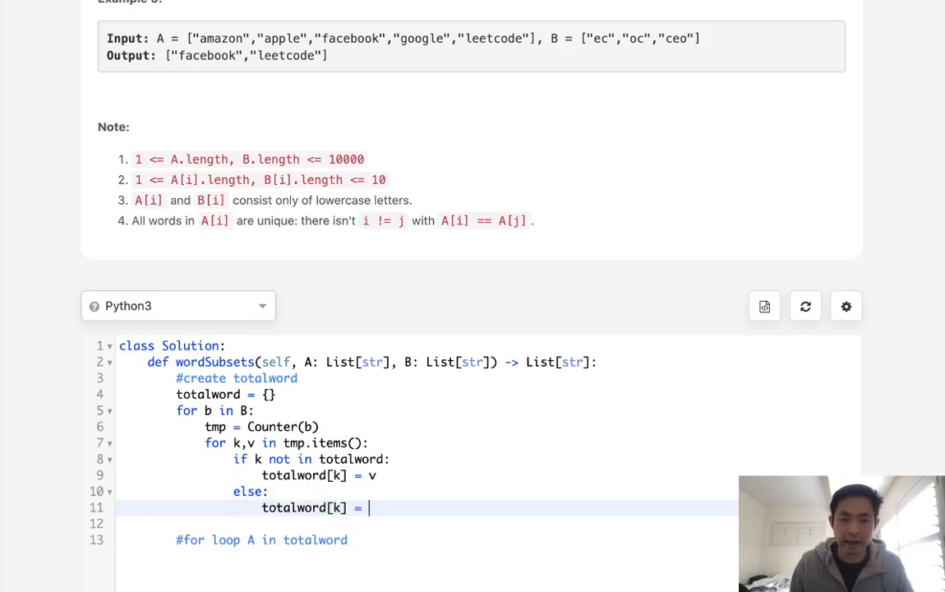
text(ma)
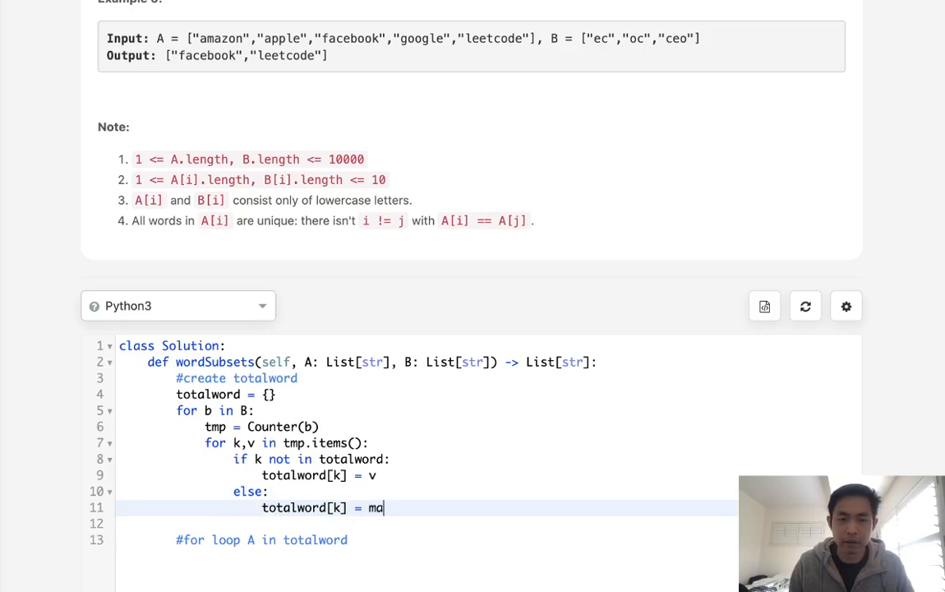
text(x())
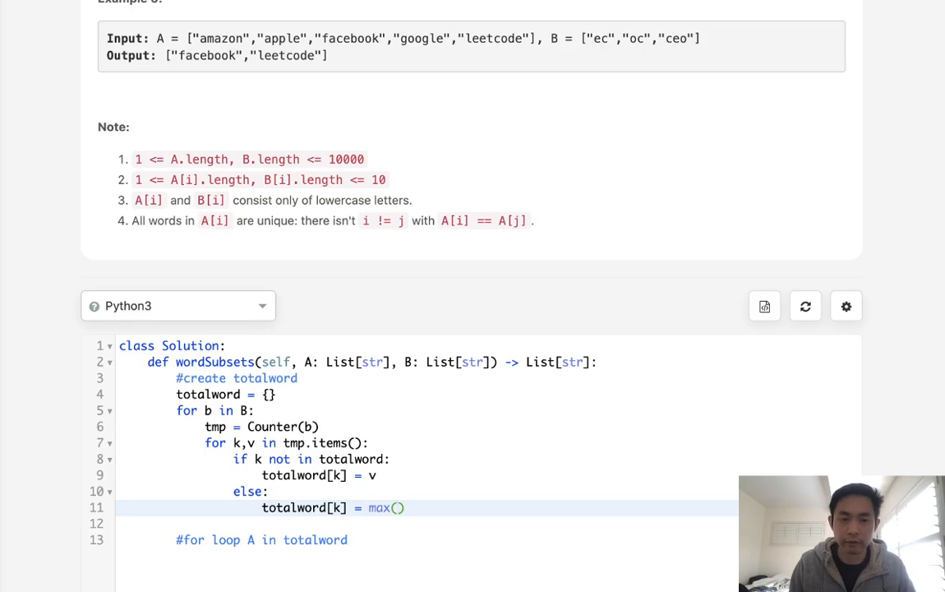
text(v,)
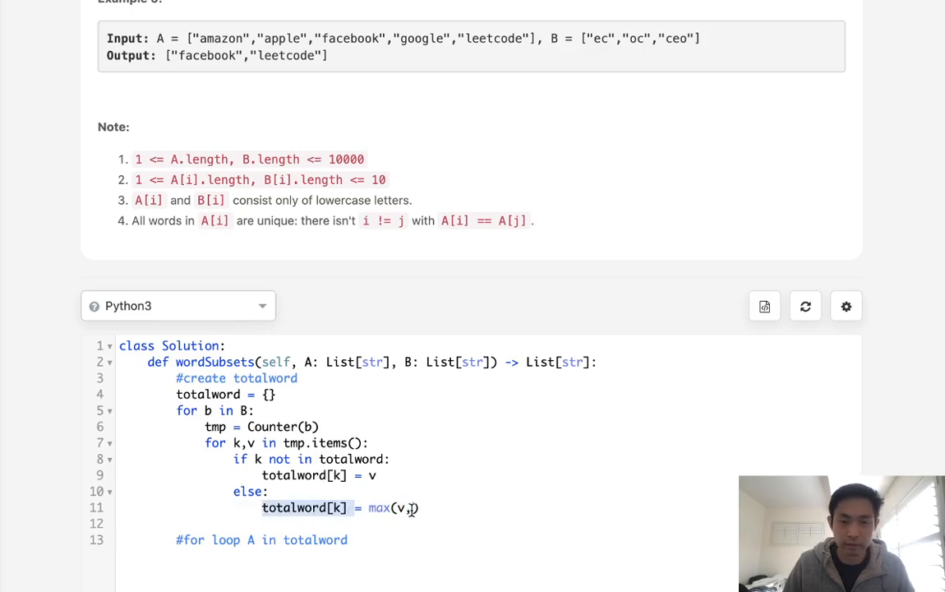
text(totalword[k]))
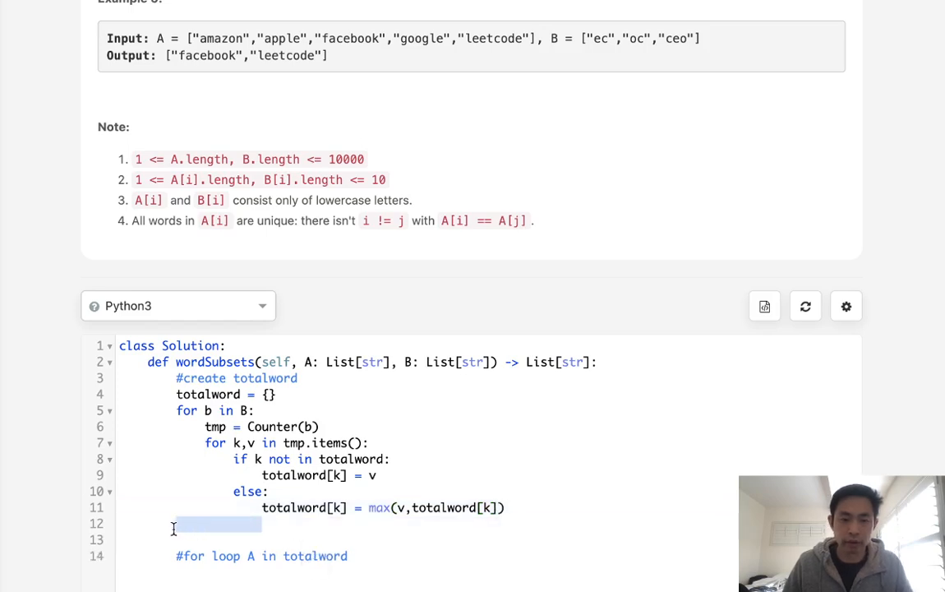
- Add print(totalword) after the loop and run the code to check the counts
text(o)
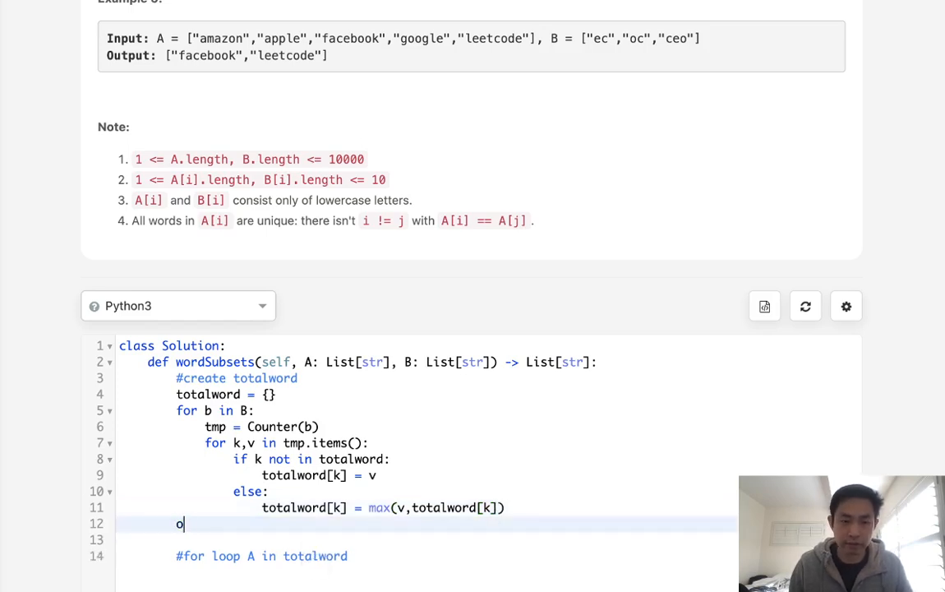
text(rint)
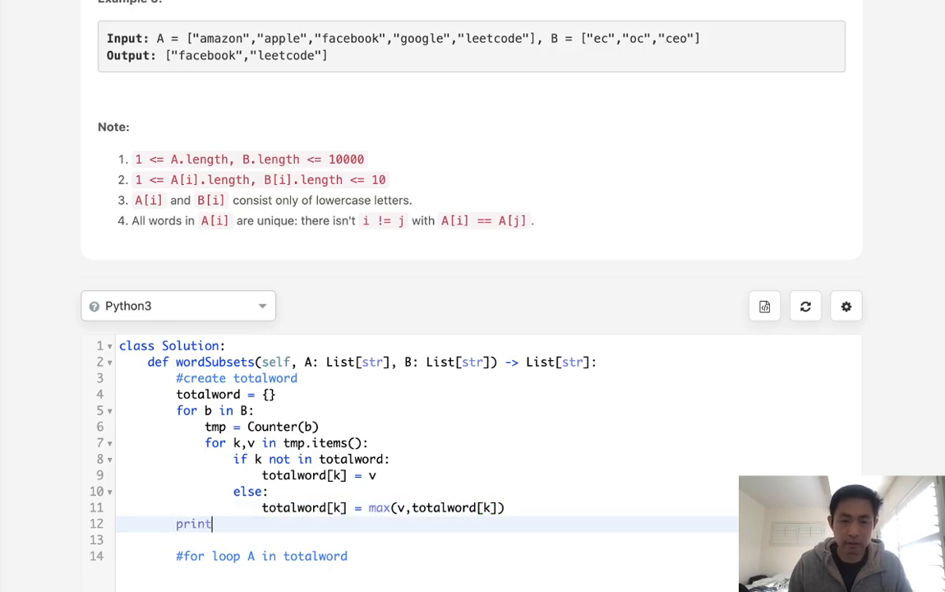
text((totalword)
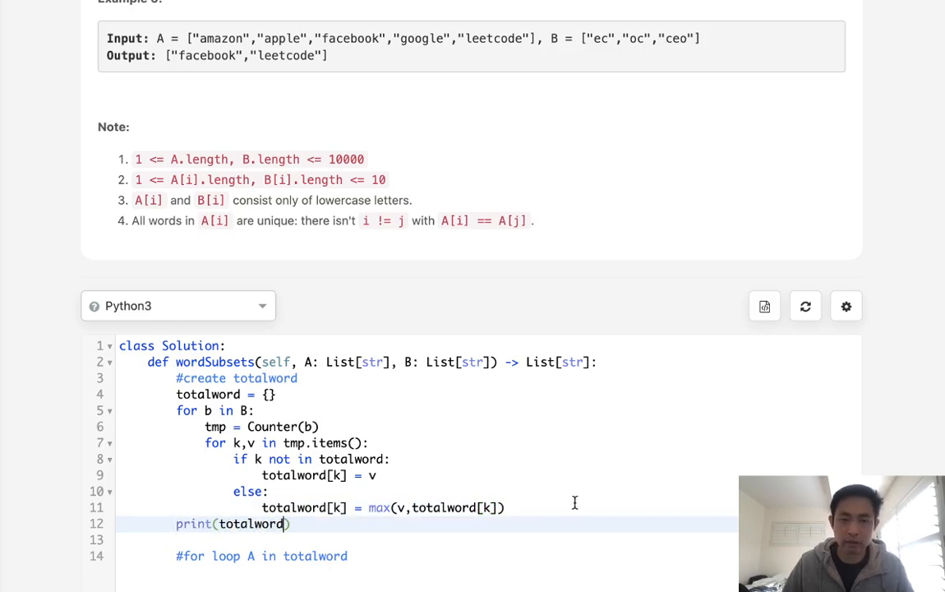
scroll(down, 3)
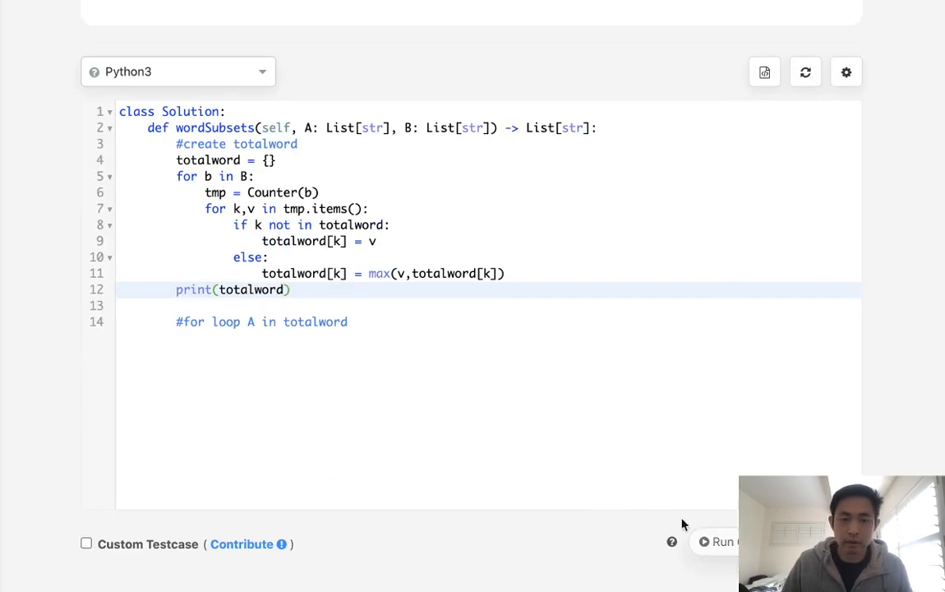
click(722, 540)
text(o)
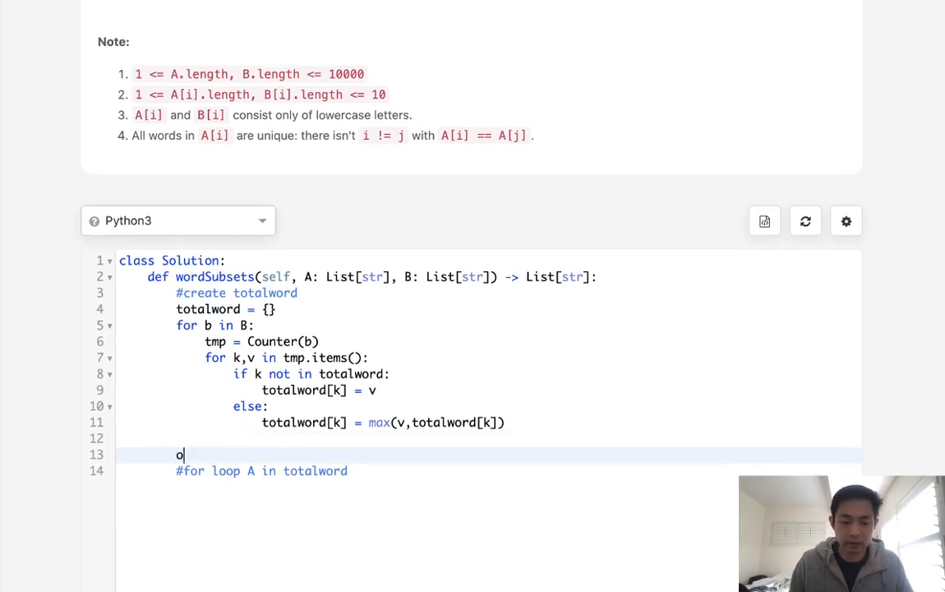
- Create output = [] and loop over A with tmp = Counter(a)
text(utput = [])
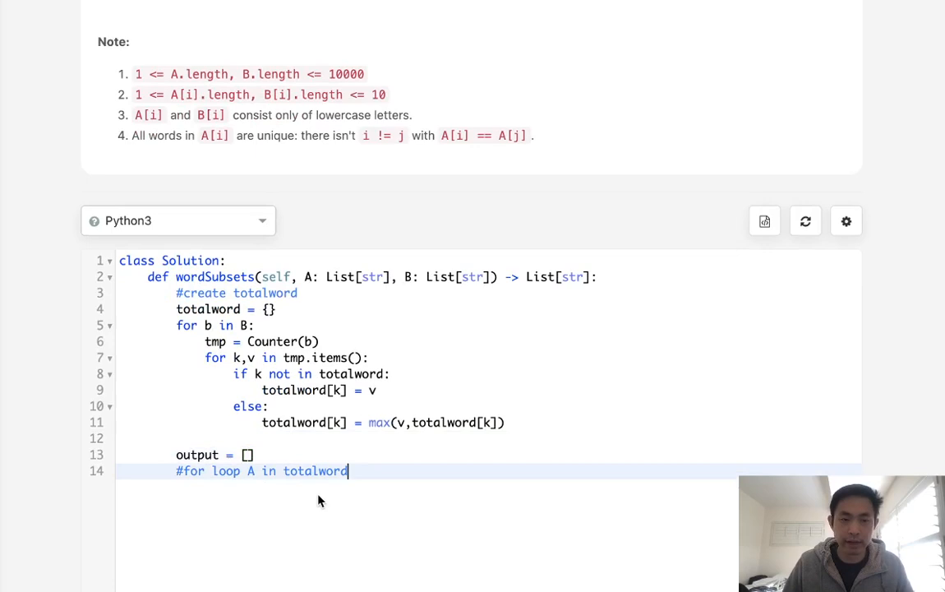
text(for a in A:)
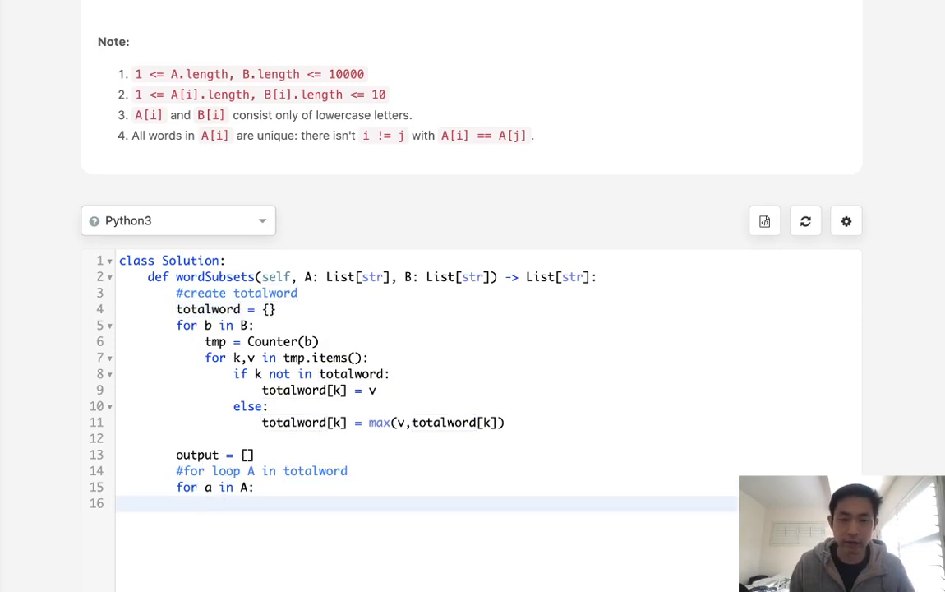
text(tmp =)
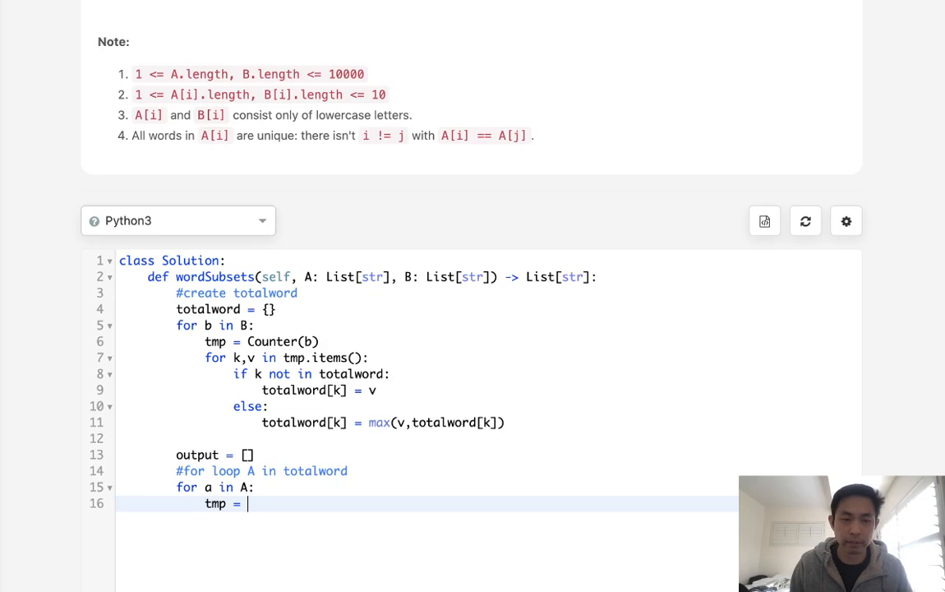
text(C)
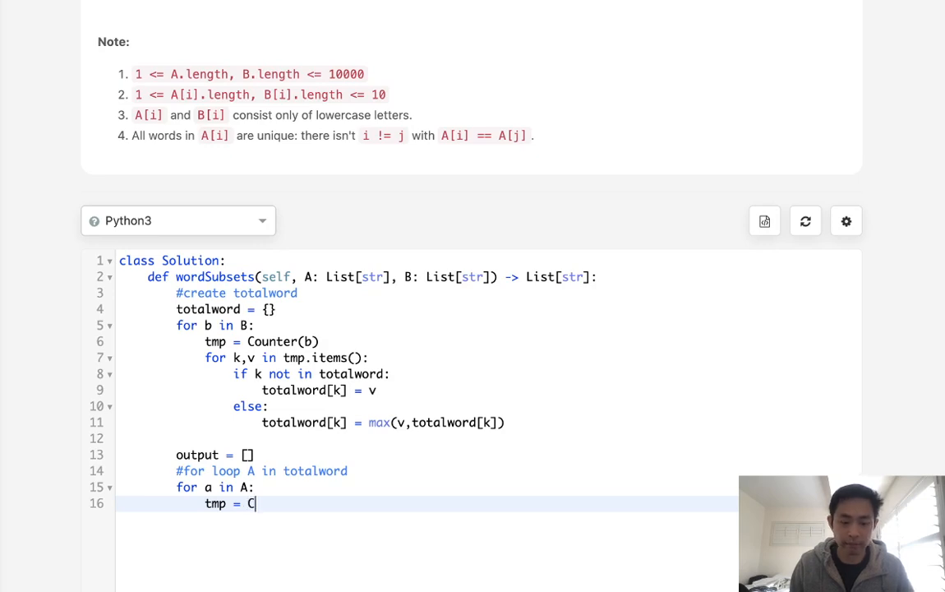
text(ounter(a))
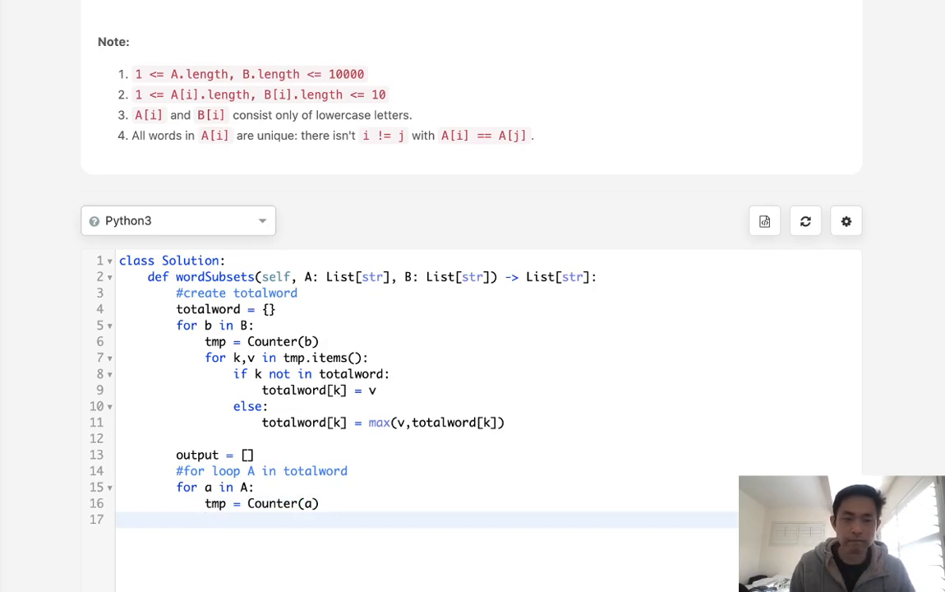
- Start a bracketed comprehension 'for k,v in totalword.items()' on line 17
text(for k,v in tot)
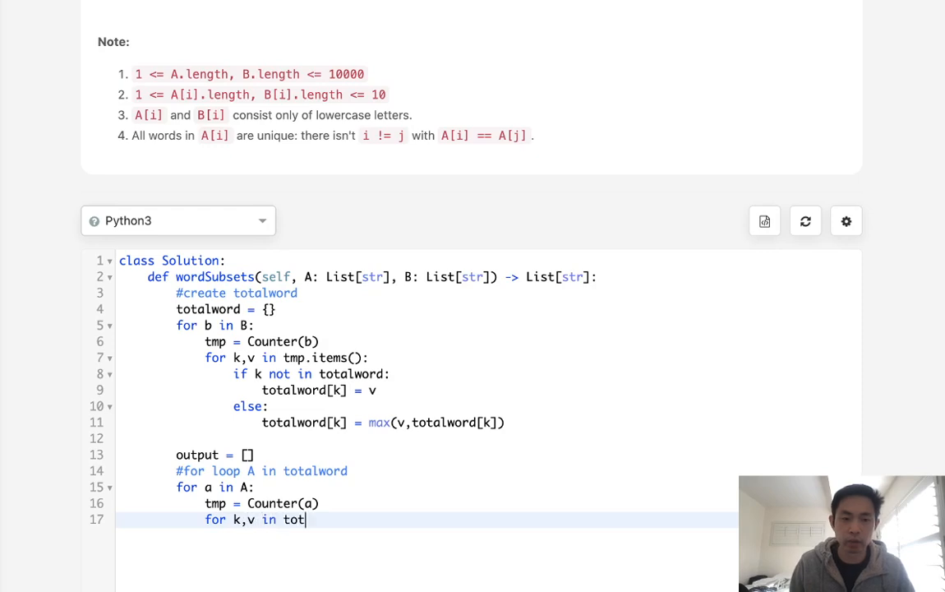
text(alword.ite)
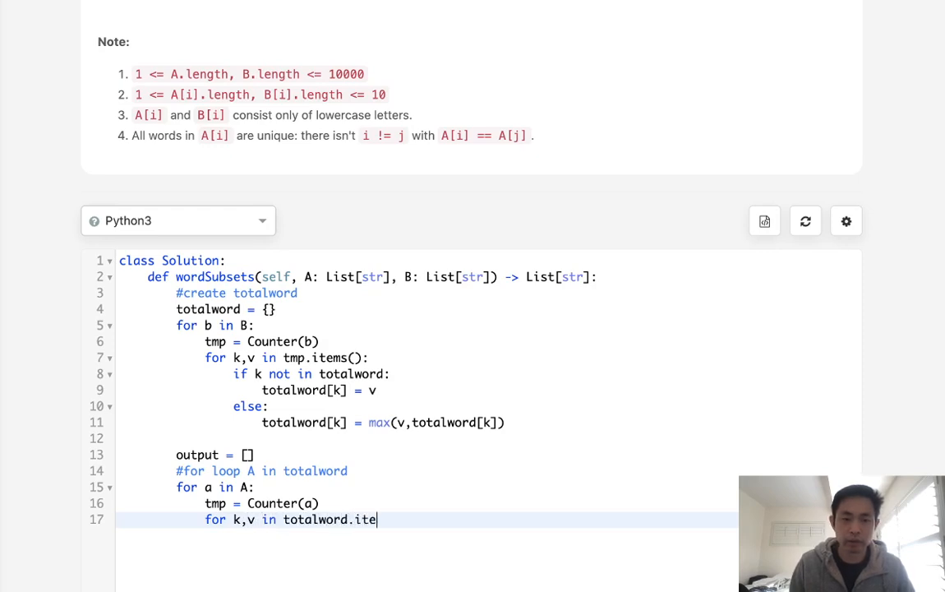
text(ms())
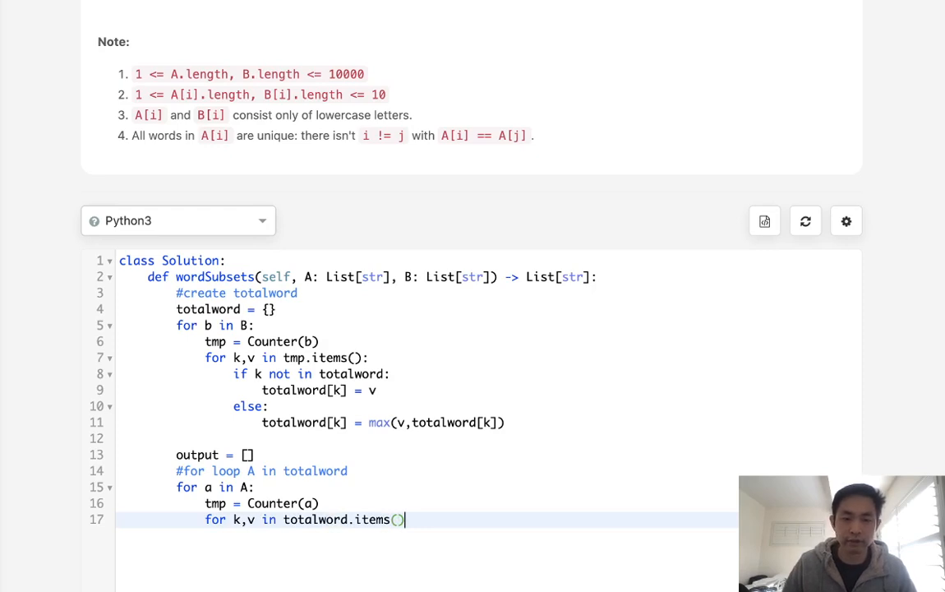
text(])
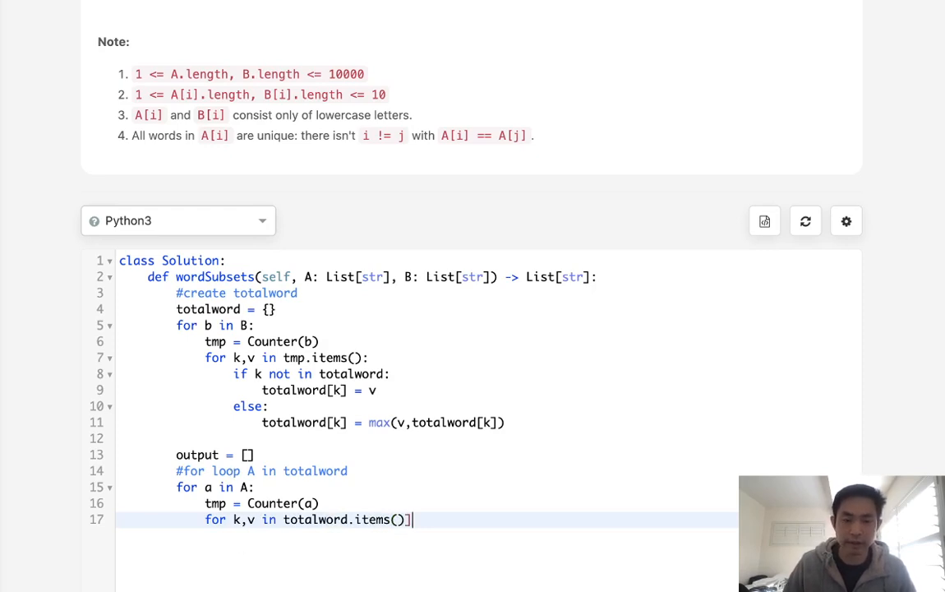
text([)
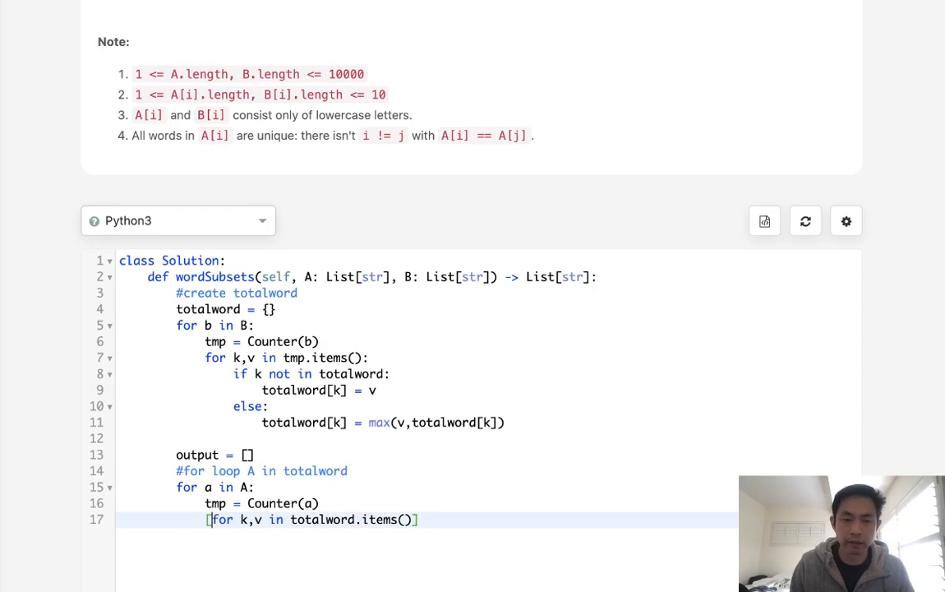
- Wrap line 17 as 'if all([k in tmp and v<=totalword[k] for k,v in totalword.items()]):'
text(if)
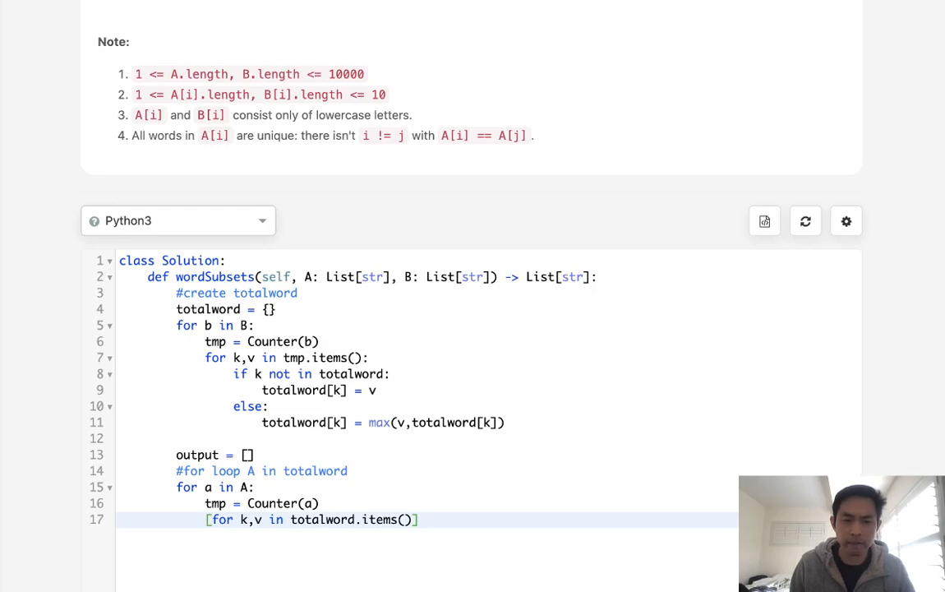
text(tmp and v)
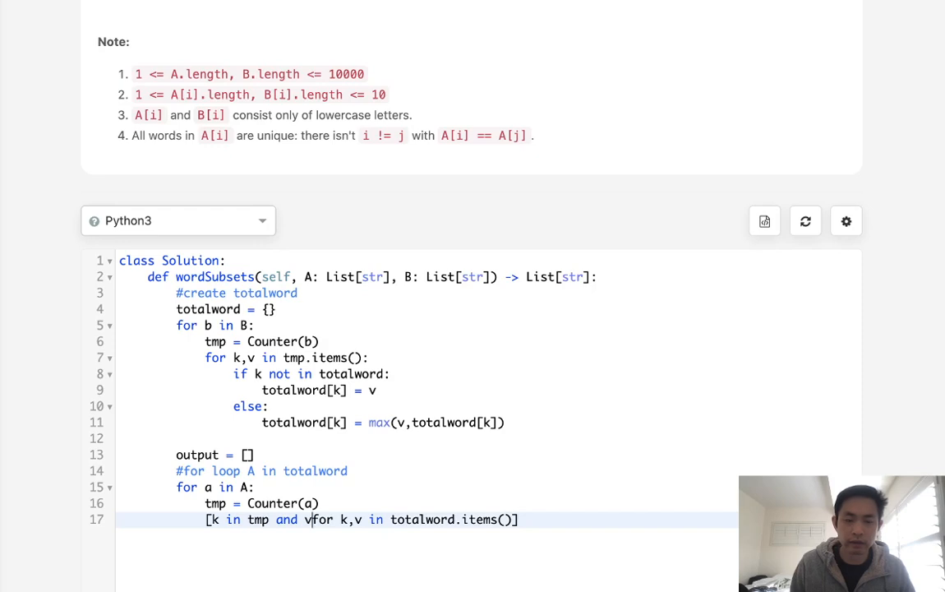
text(<=)
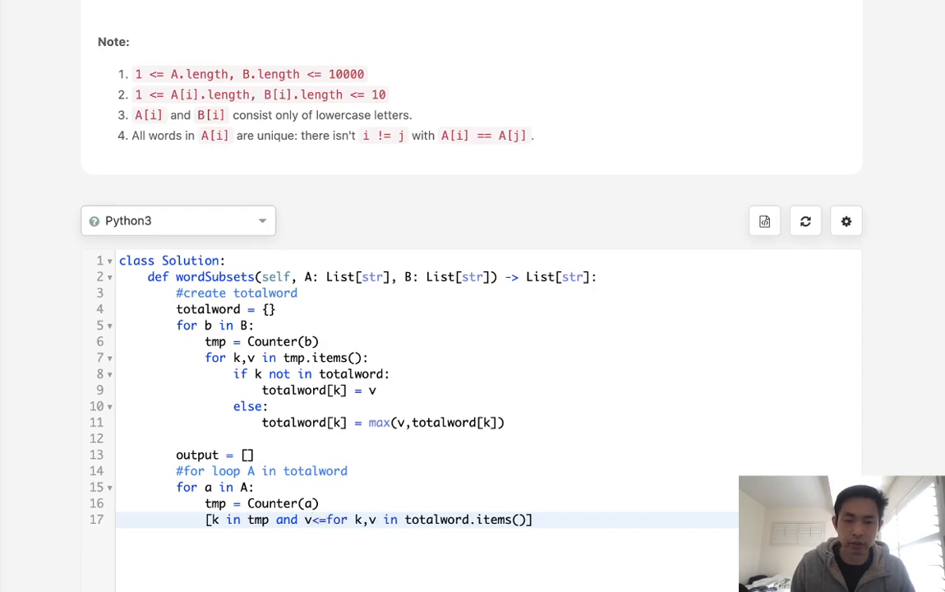
text(t)
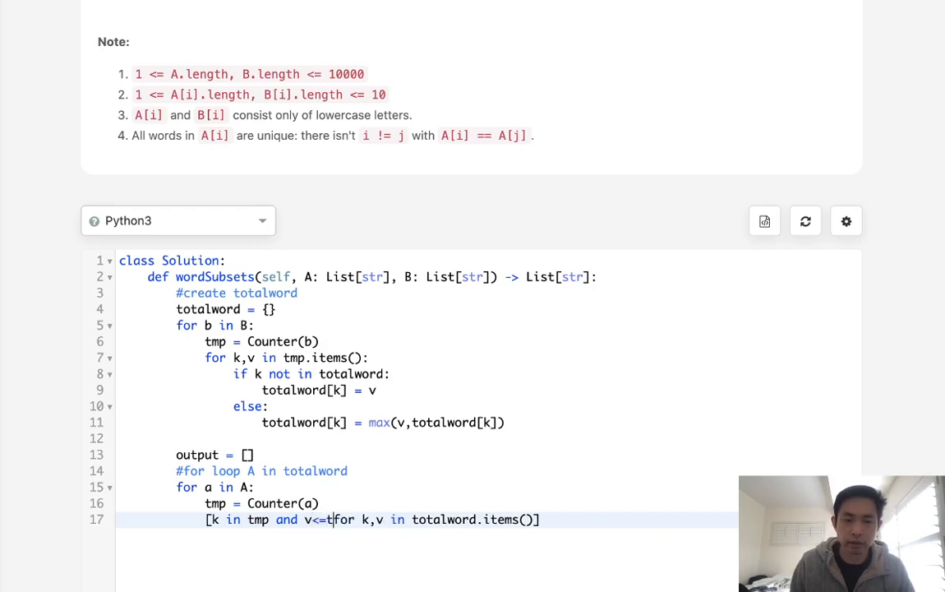
text(otalword)
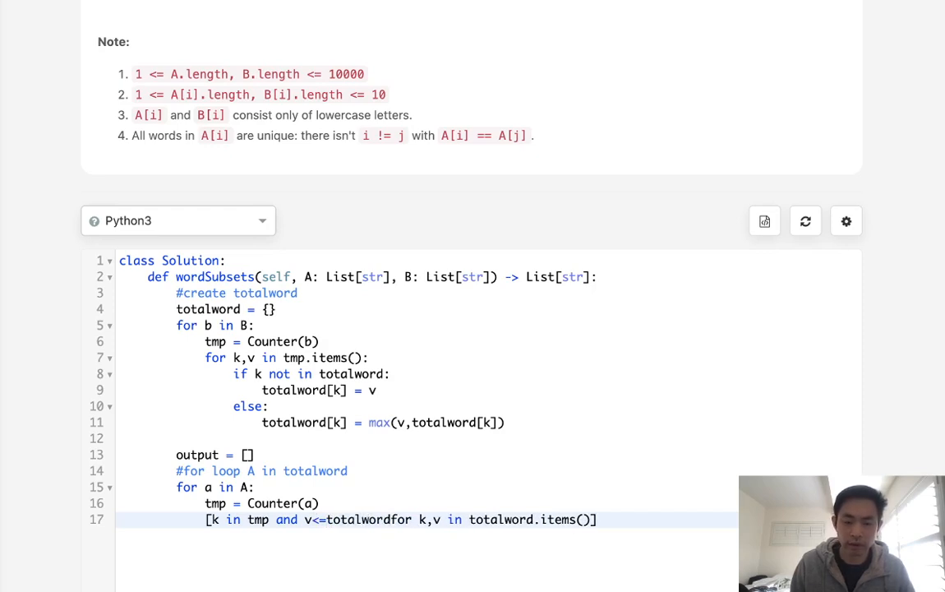
text([k])
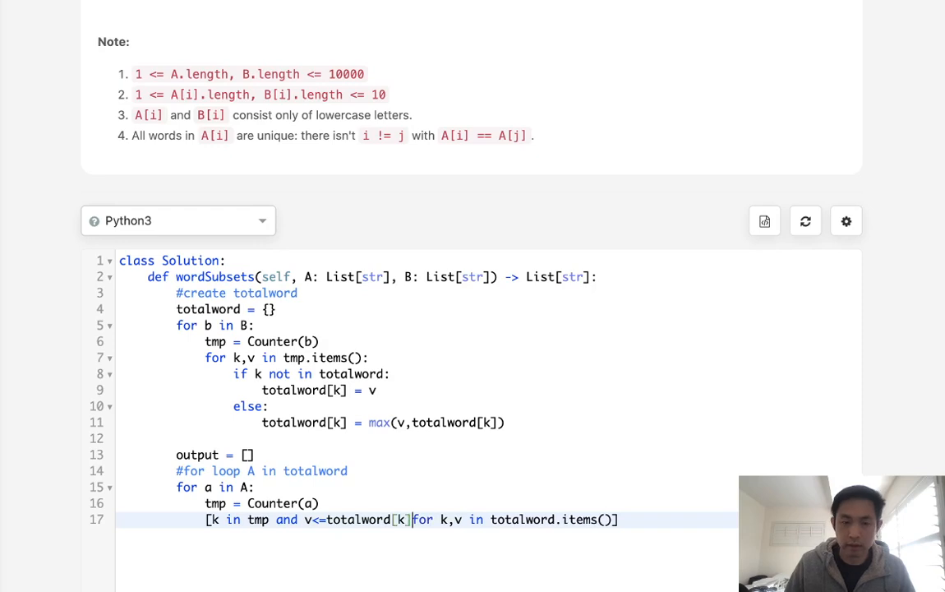
text(q)
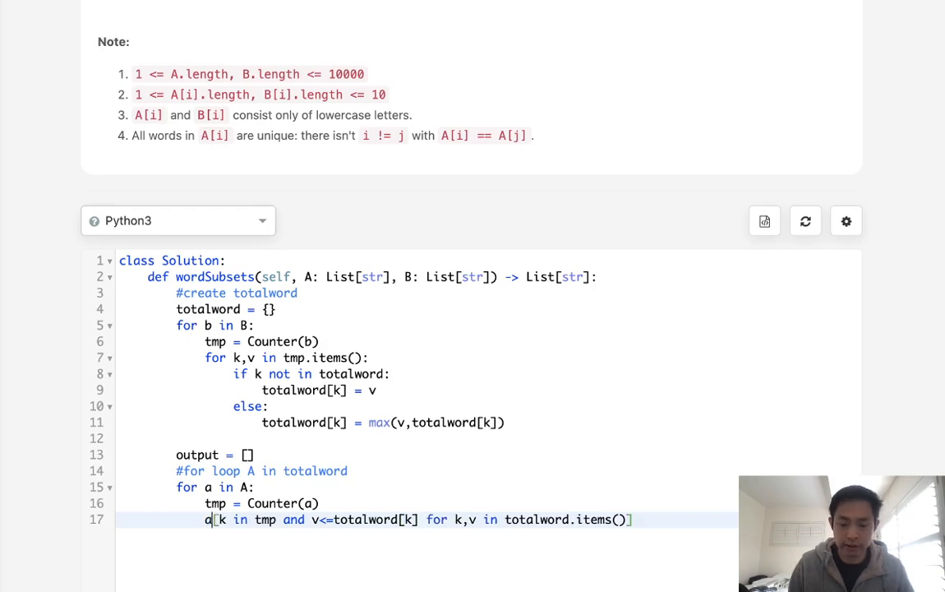
text(all([)
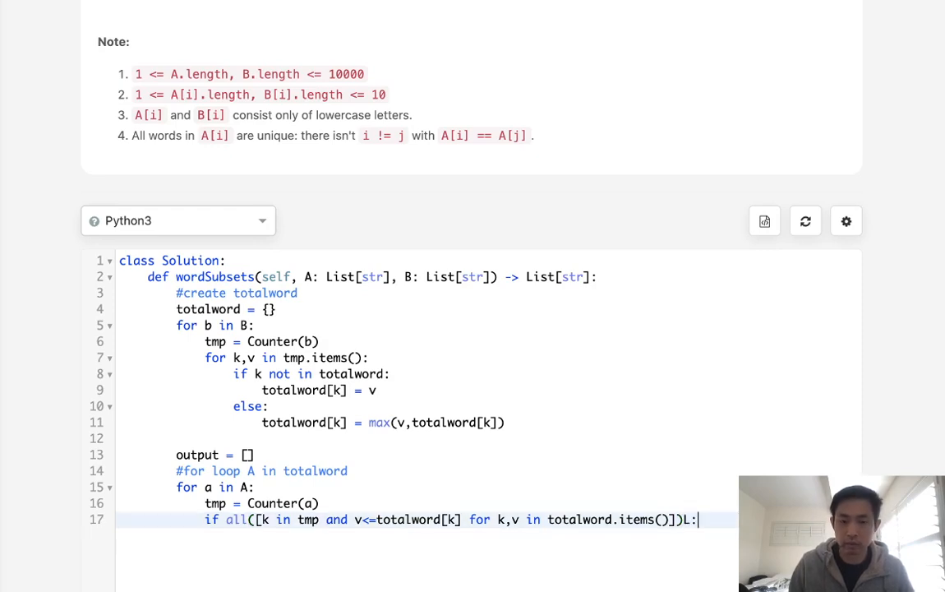
- Append a to output when the check passes and return output
text(outpu)
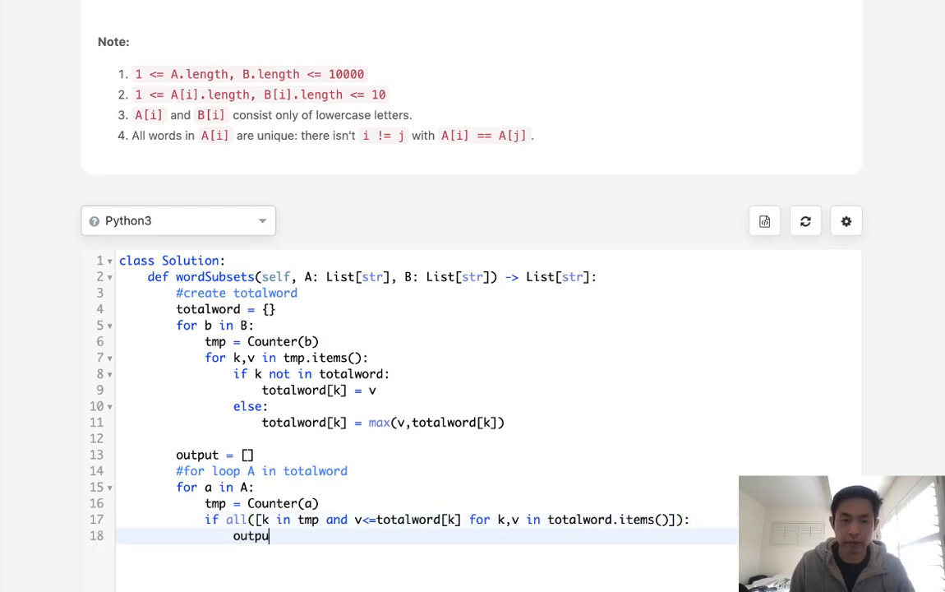
text(t.append(a))
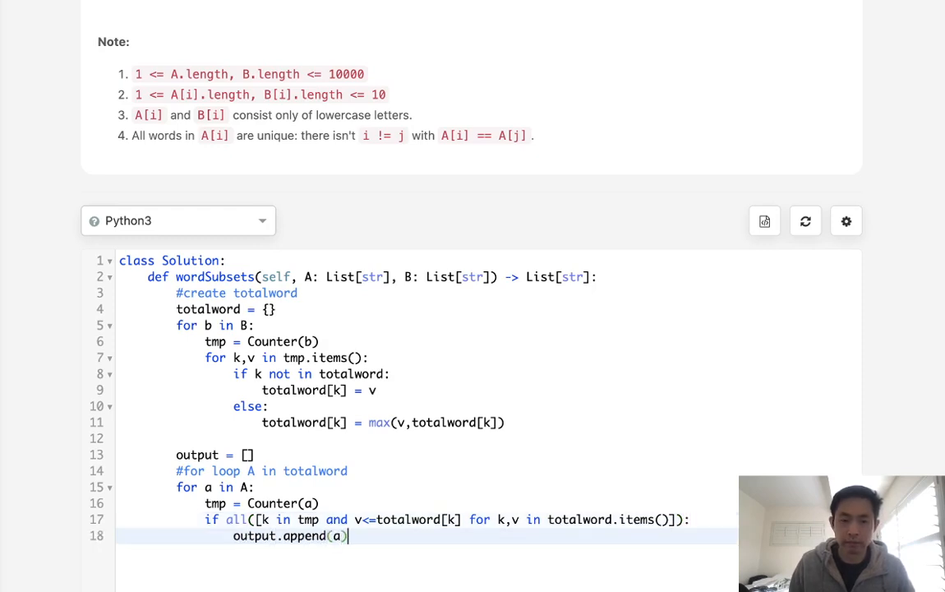
text(return)
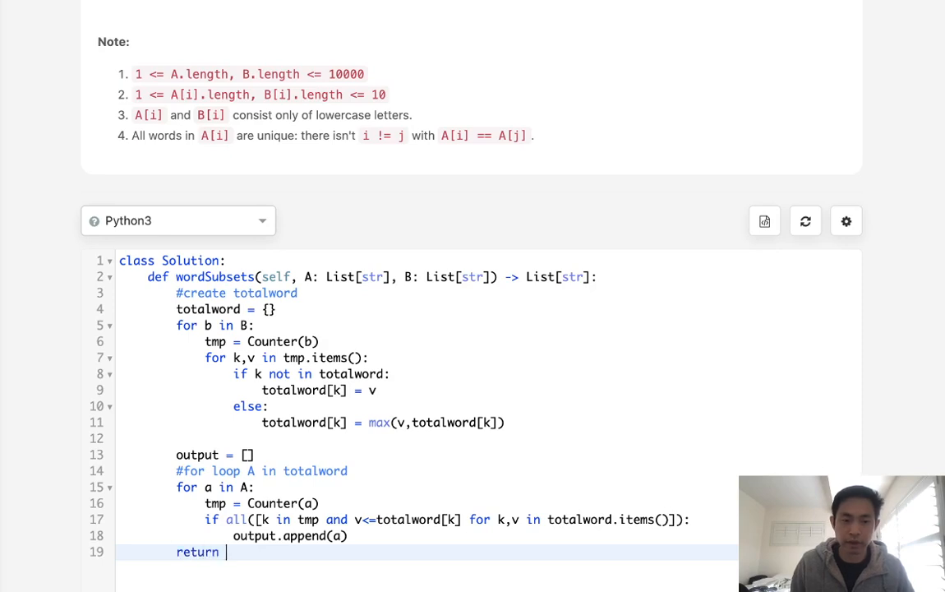
text(output)
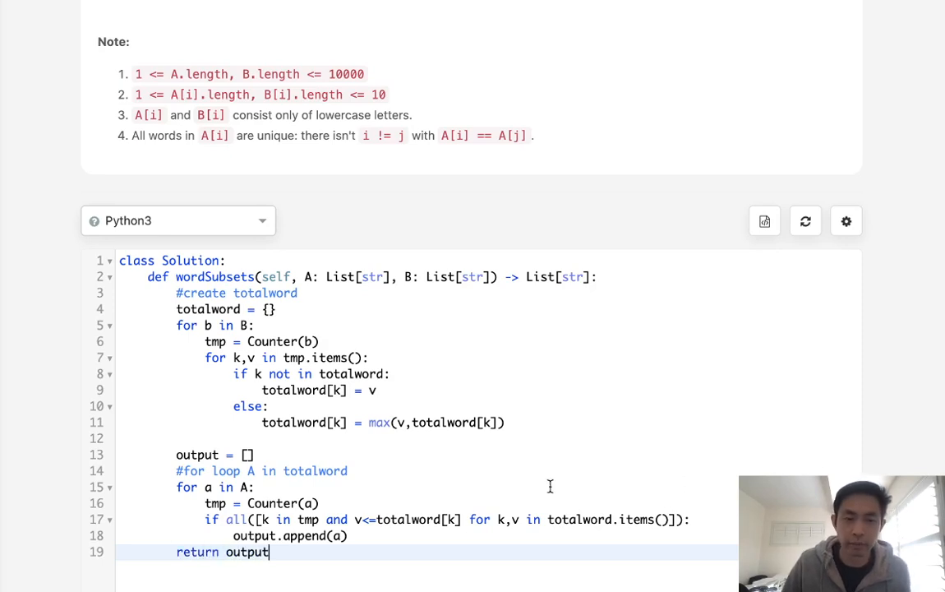
- Submit the solution and receive Wrong Answer for B ["e","oo"]
scroll(down, 3)
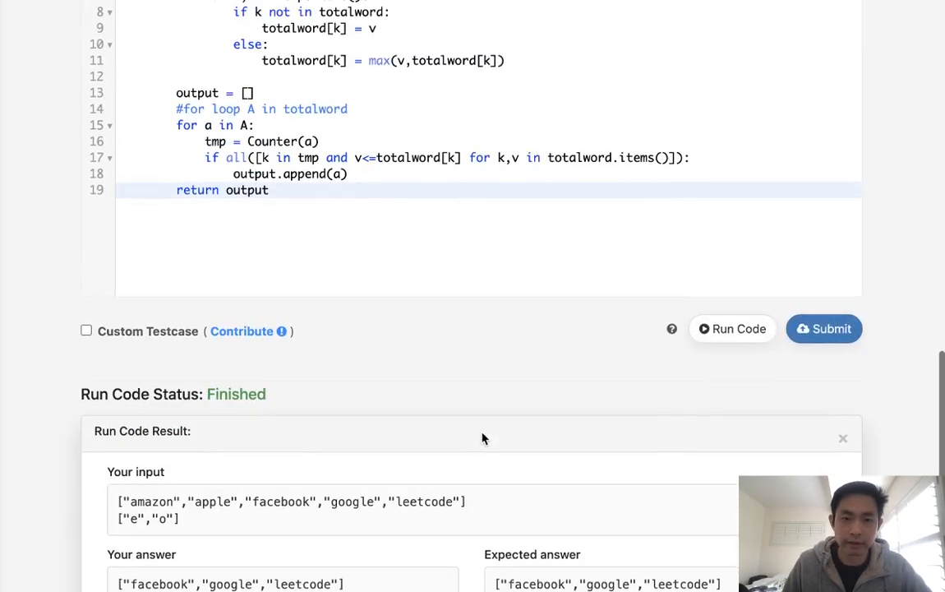
click(825, 329)
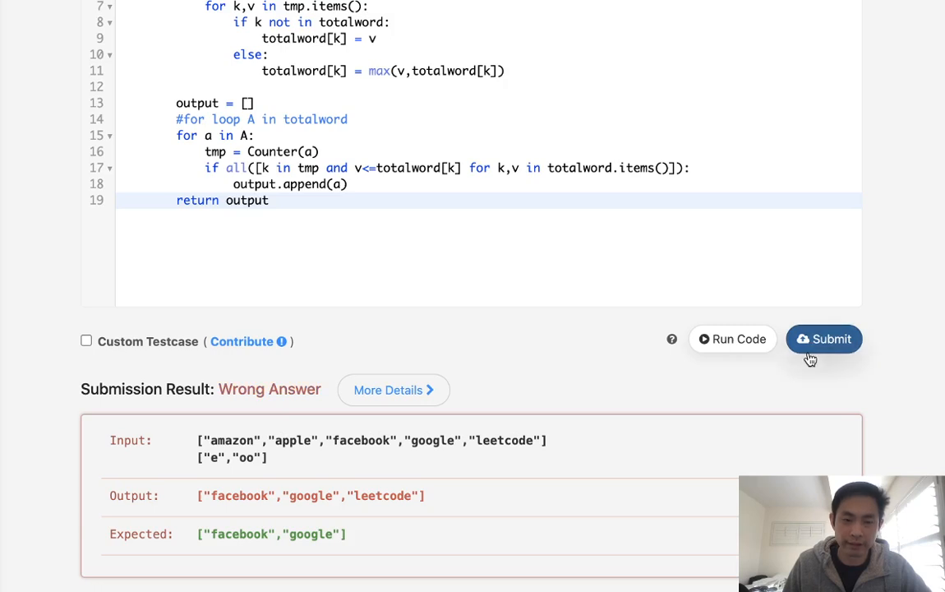
mouse_move(657, 357)
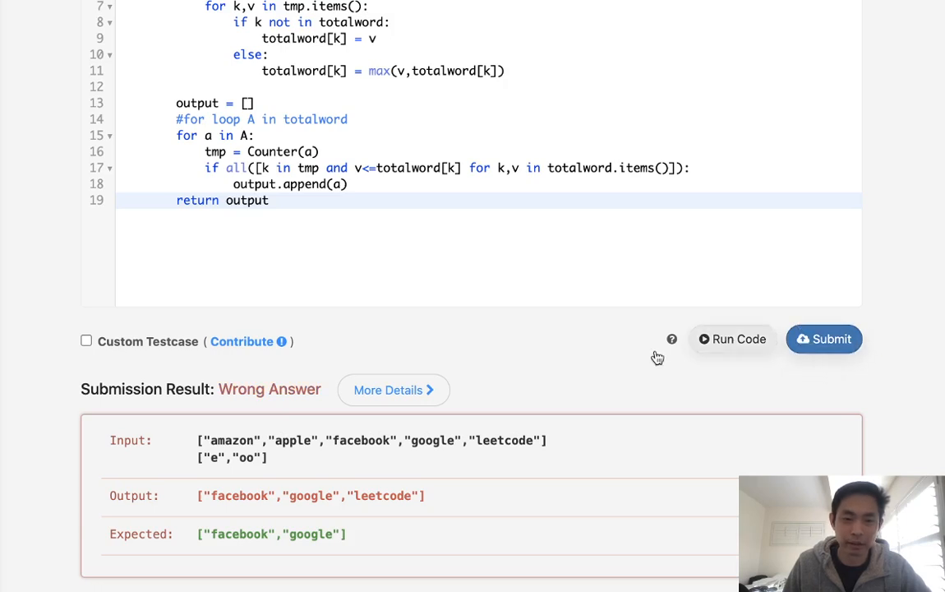
mouse_move(533, 381)
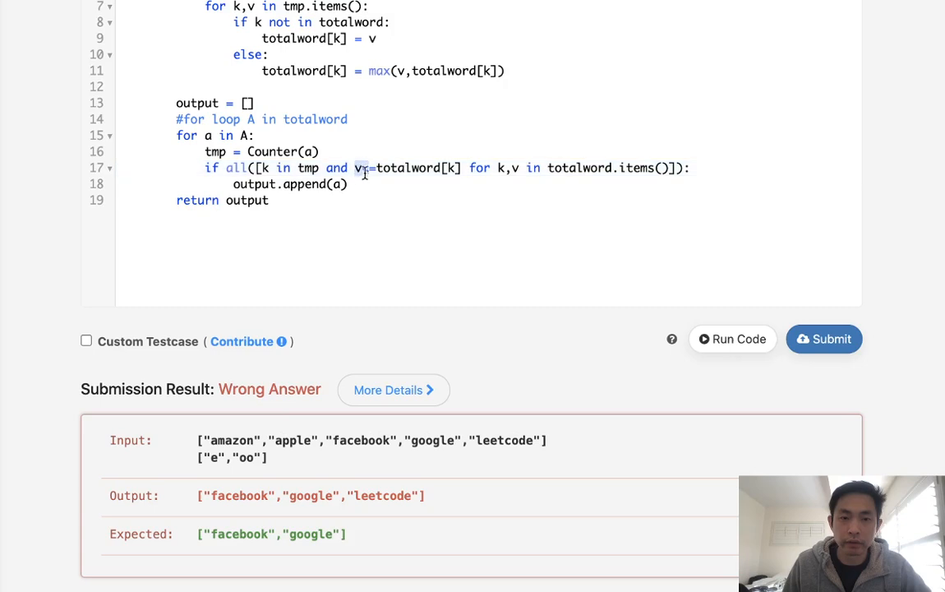
- Change the all() check to compare v against tmp[k] and resubmit for an Accepted result
text(<)
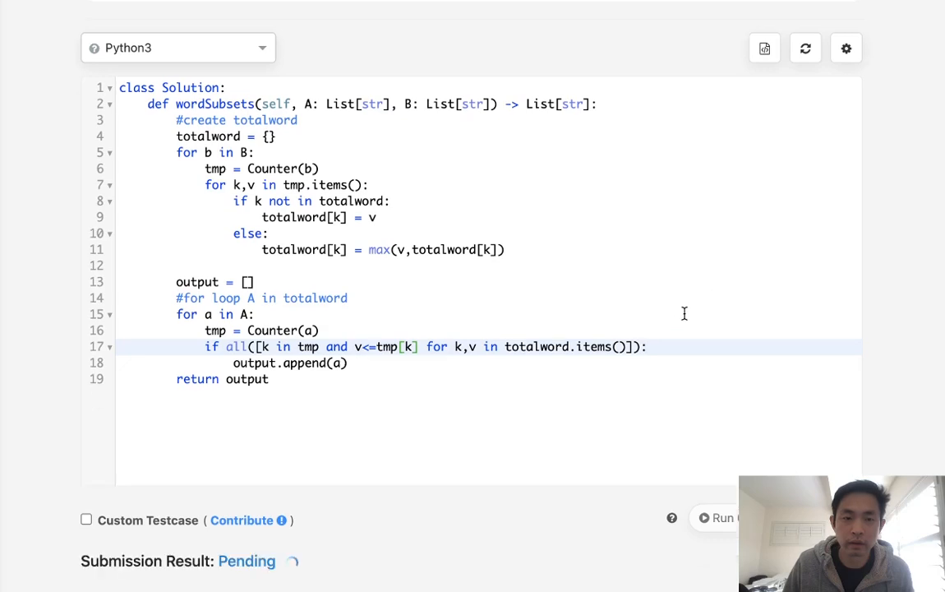
mouse_move(694, 311)
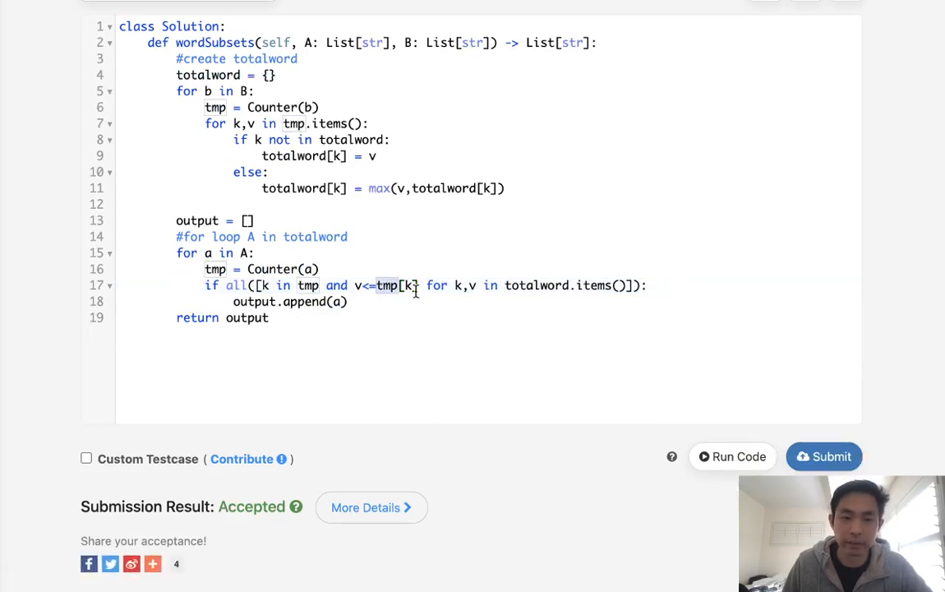
mouse_move(344, 590)
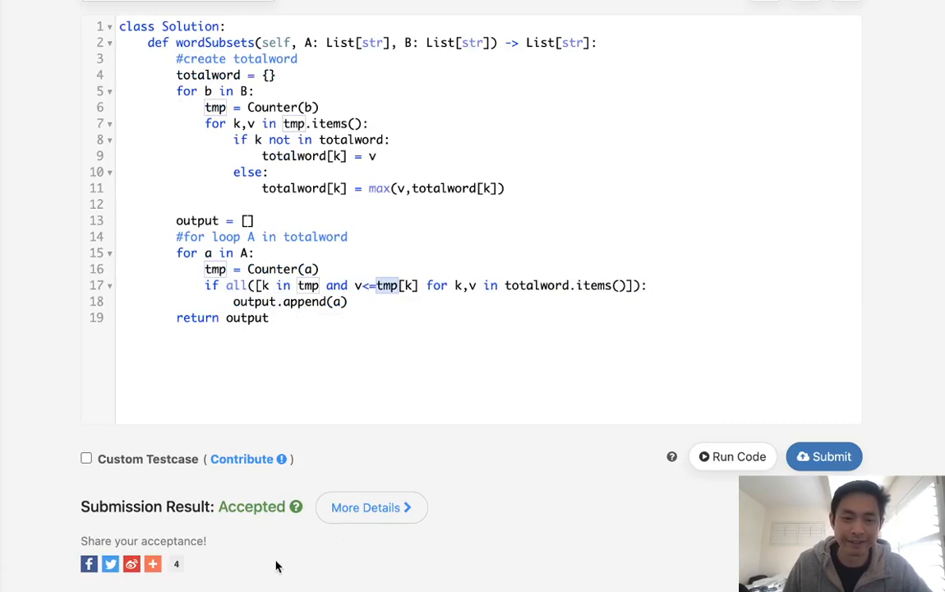
mouse_move(389, 348)
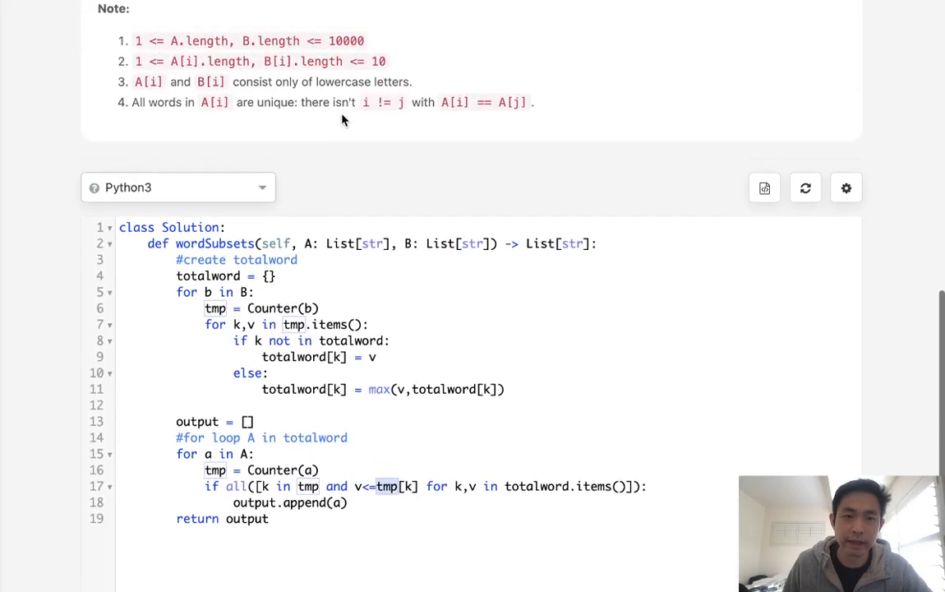
mouse_move(411, 377)
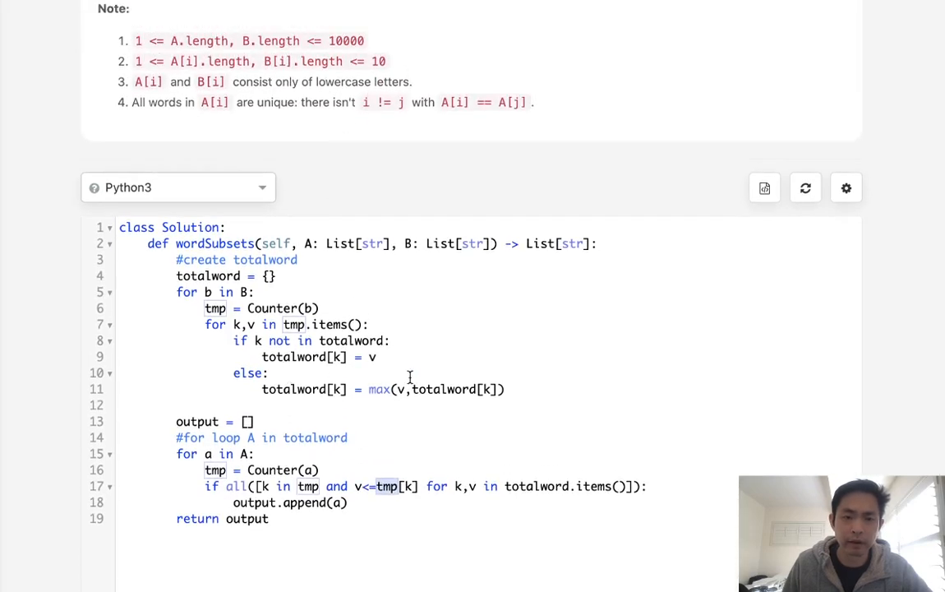
scroll(down, 3)
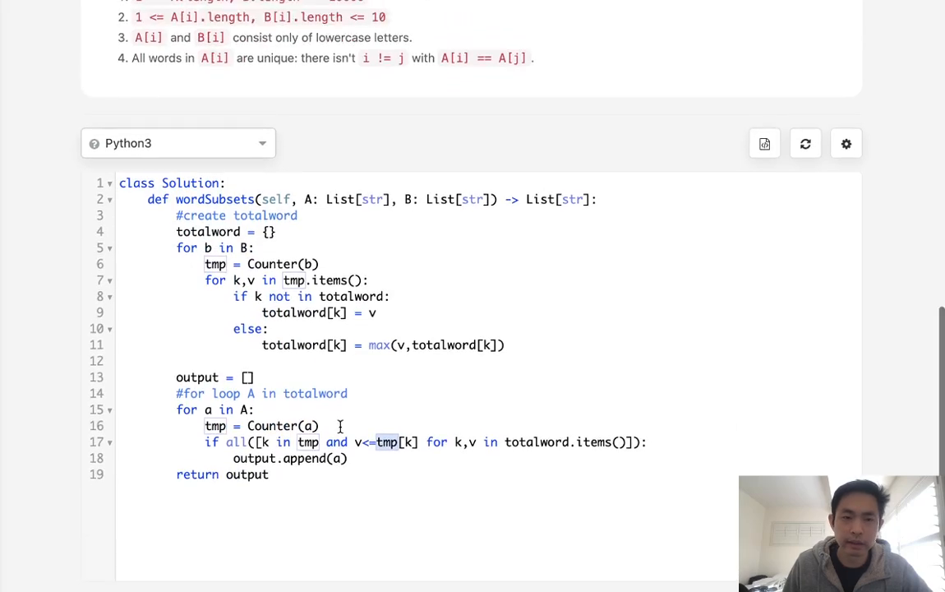
scroll(down, 3)
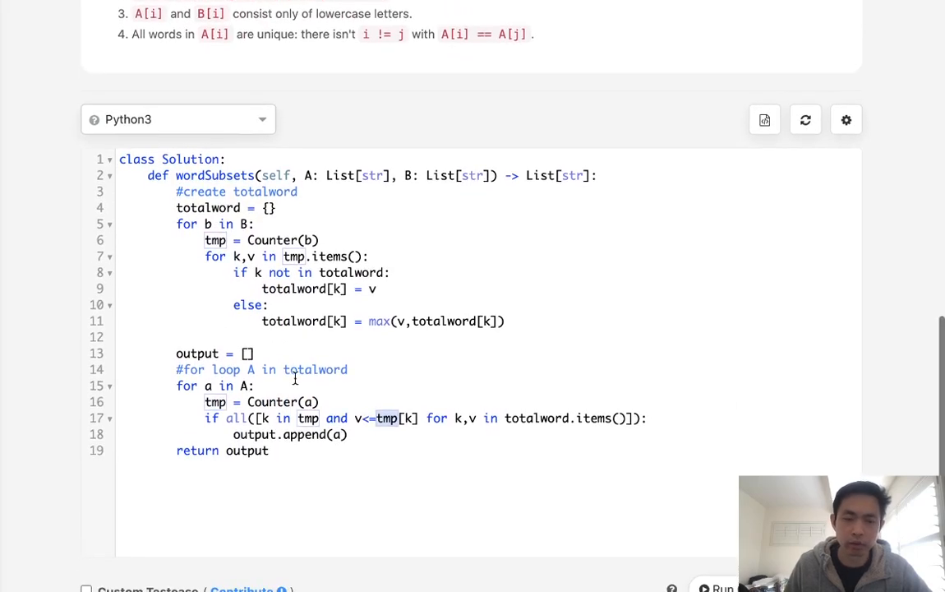